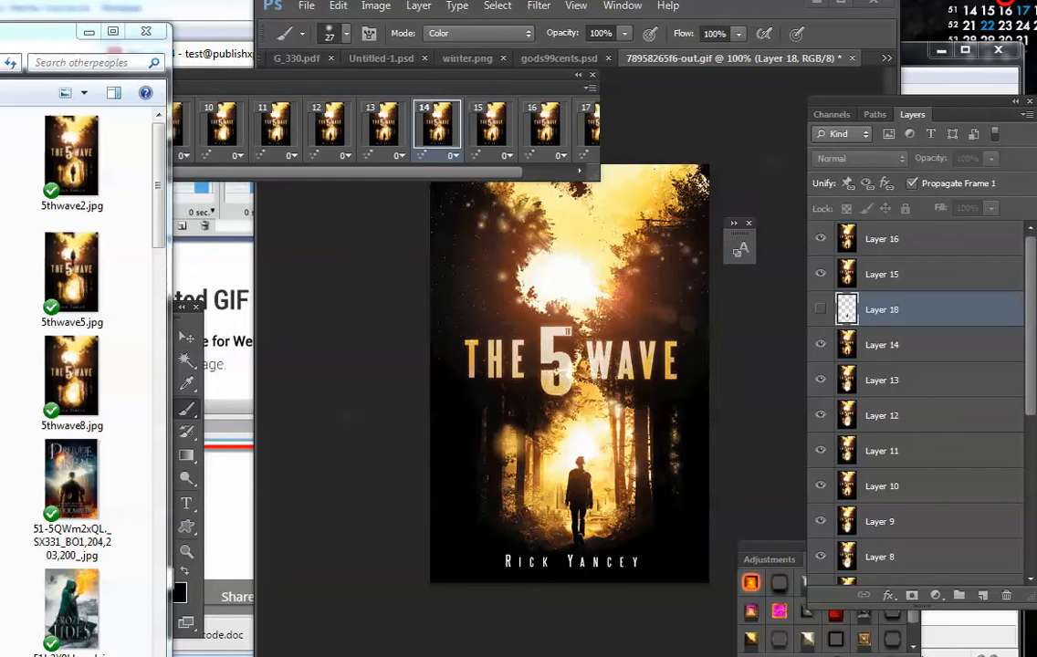
mouse_move(456, 387)
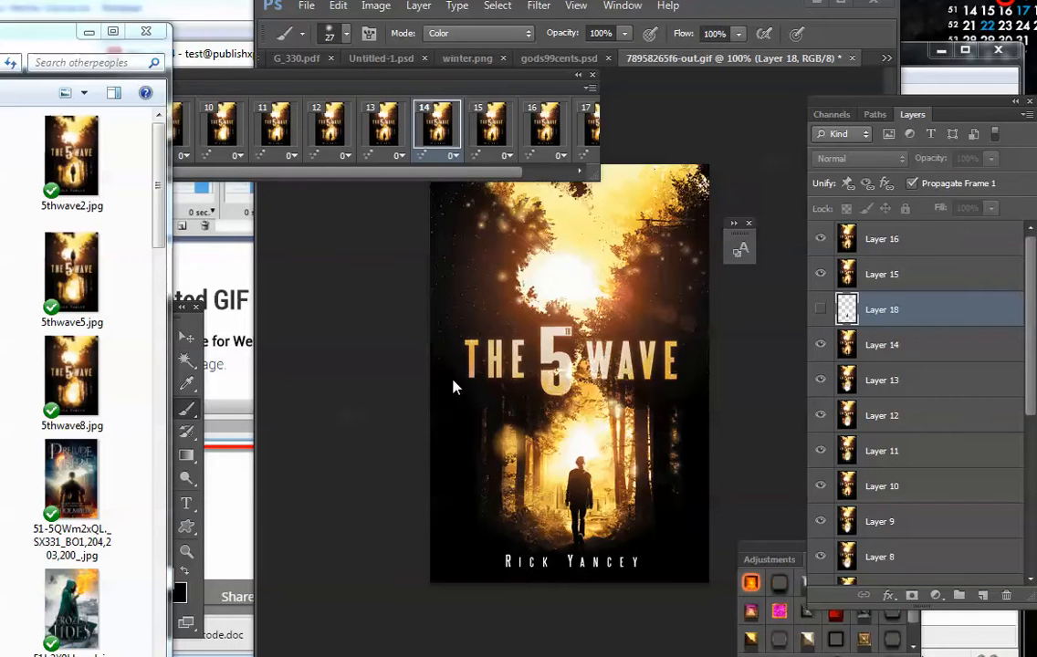
mouse_move(383, 383)
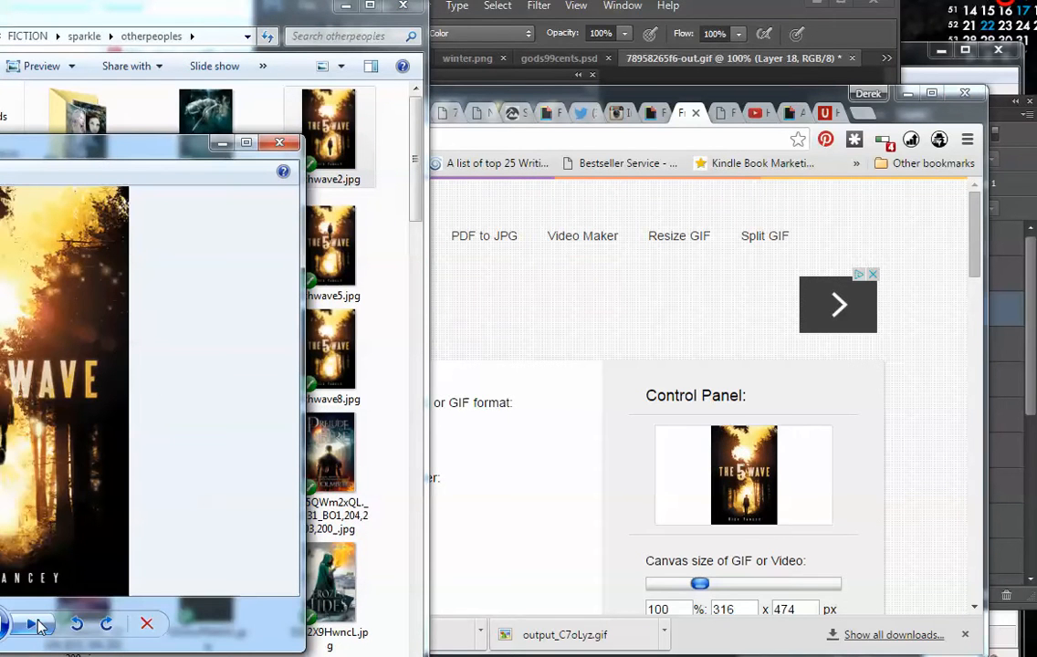
Step: Bring the GIFMaker.me page forward and look over its Upload Images control panel
left_click(29, 625)
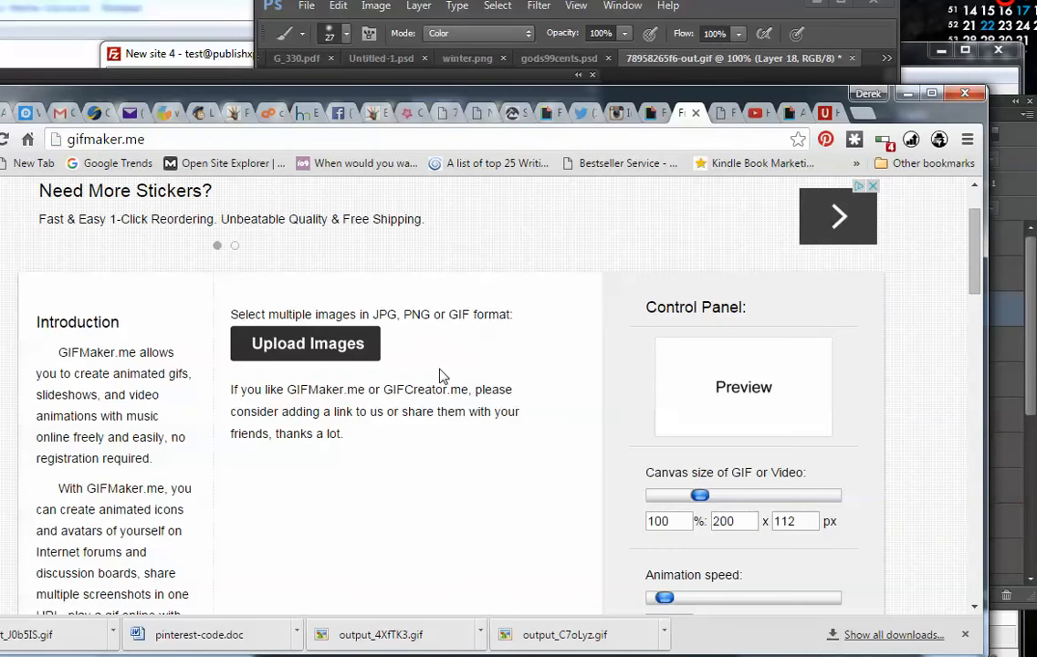
mouse_move(442, 438)
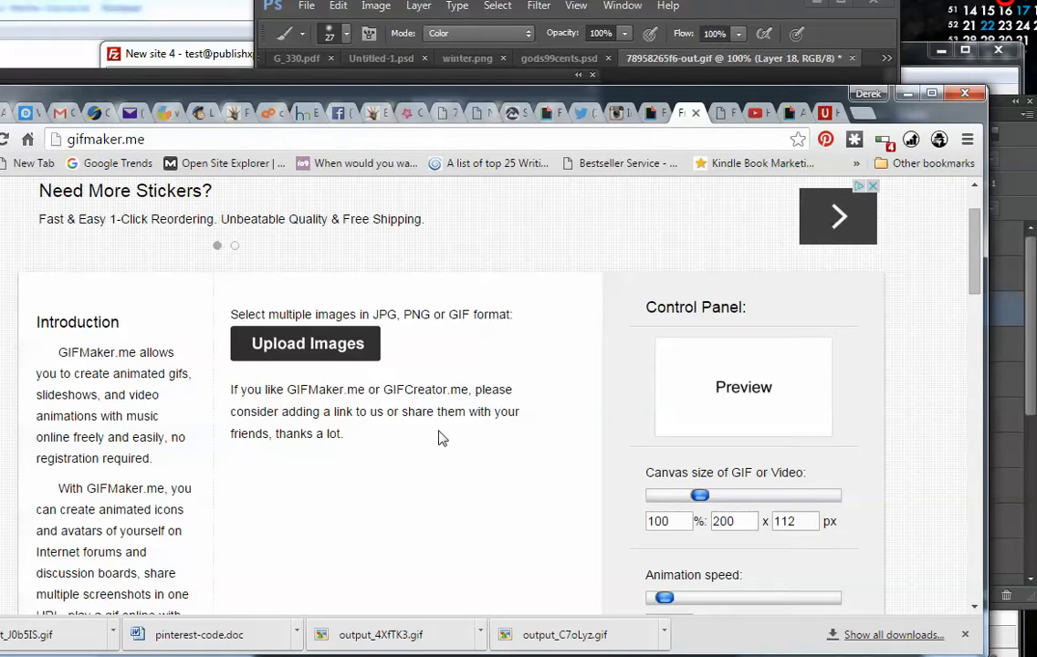
mouse_move(392, 429)
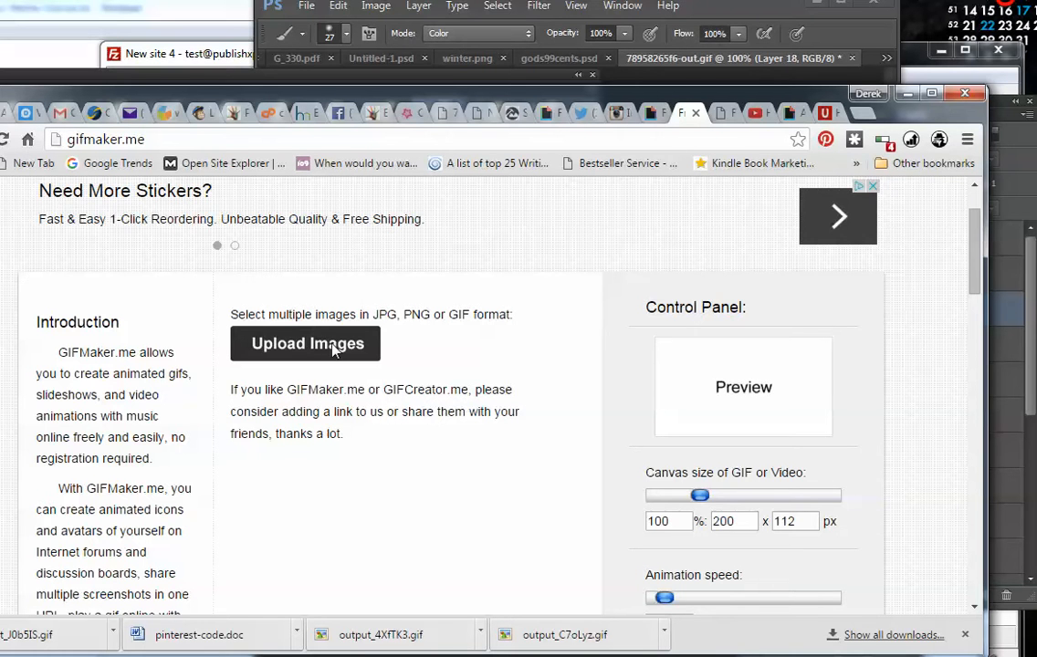
scroll("down", 3)
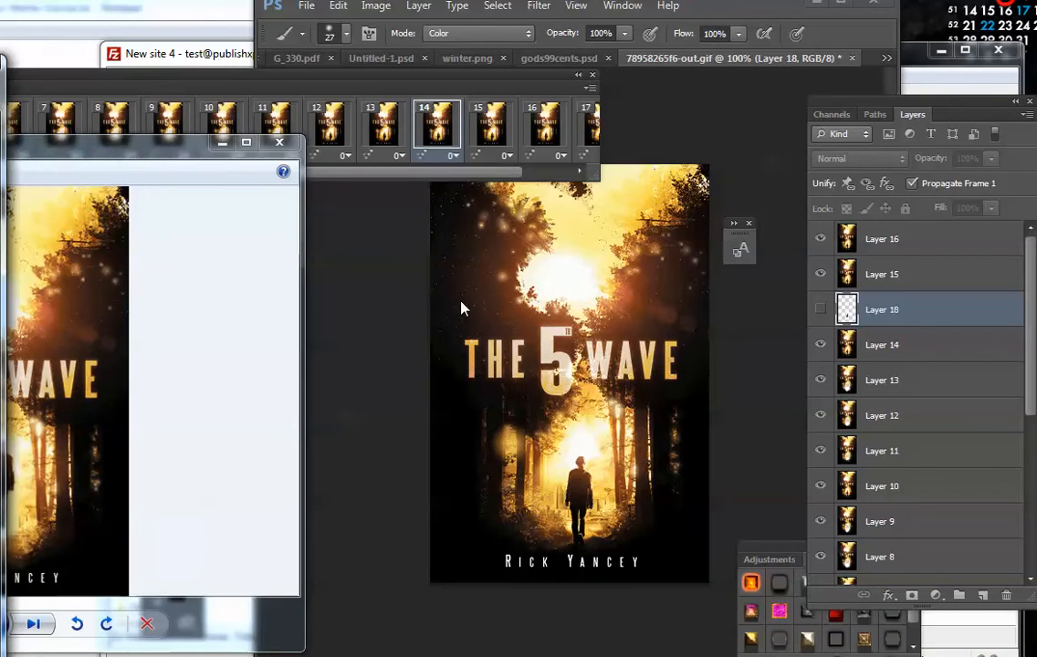
mouse_move(409, 314)
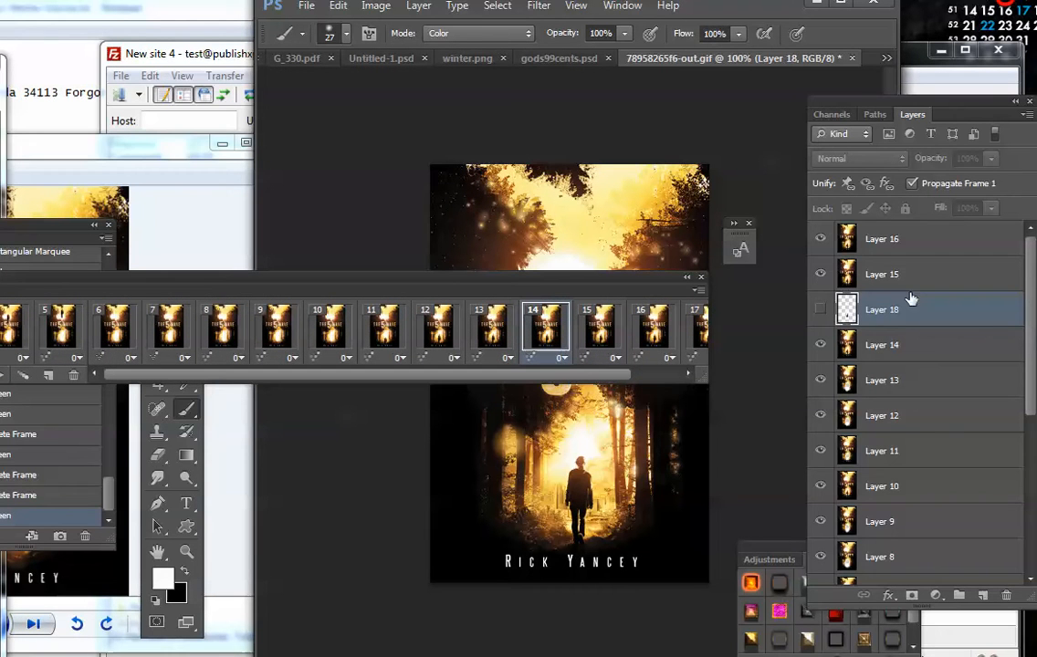
mouse_move(872, 282)
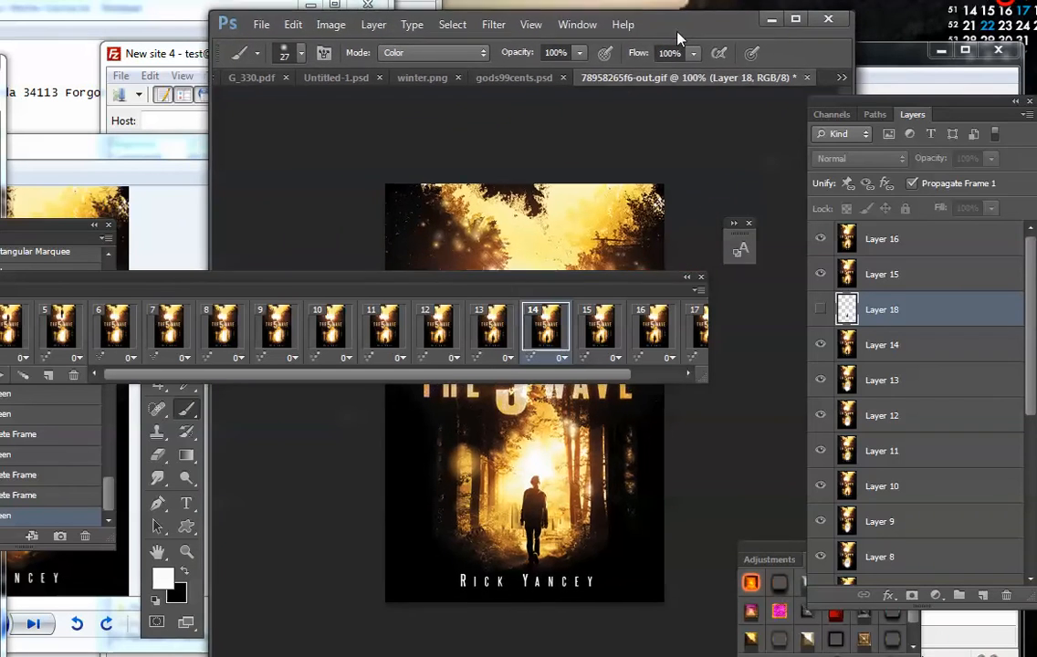
Step: Float the Timeline frame strip as its own window above the full book cover
left_click(577, 26)
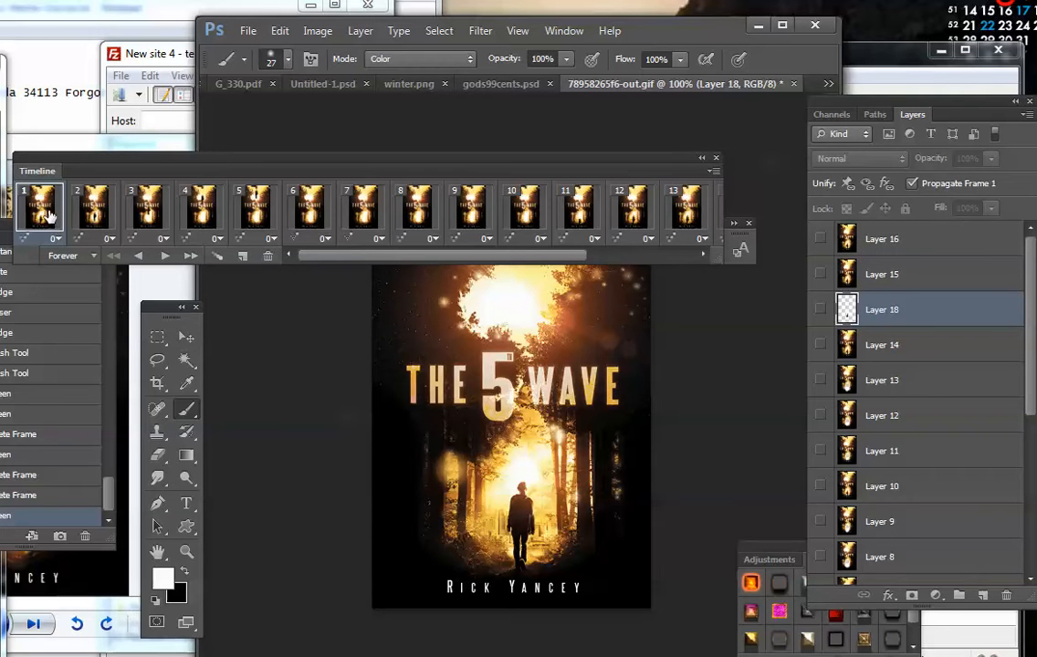
Step: Preview frames showing the figure on the path, floating at the top and hanging inverted
scroll("down", 3)
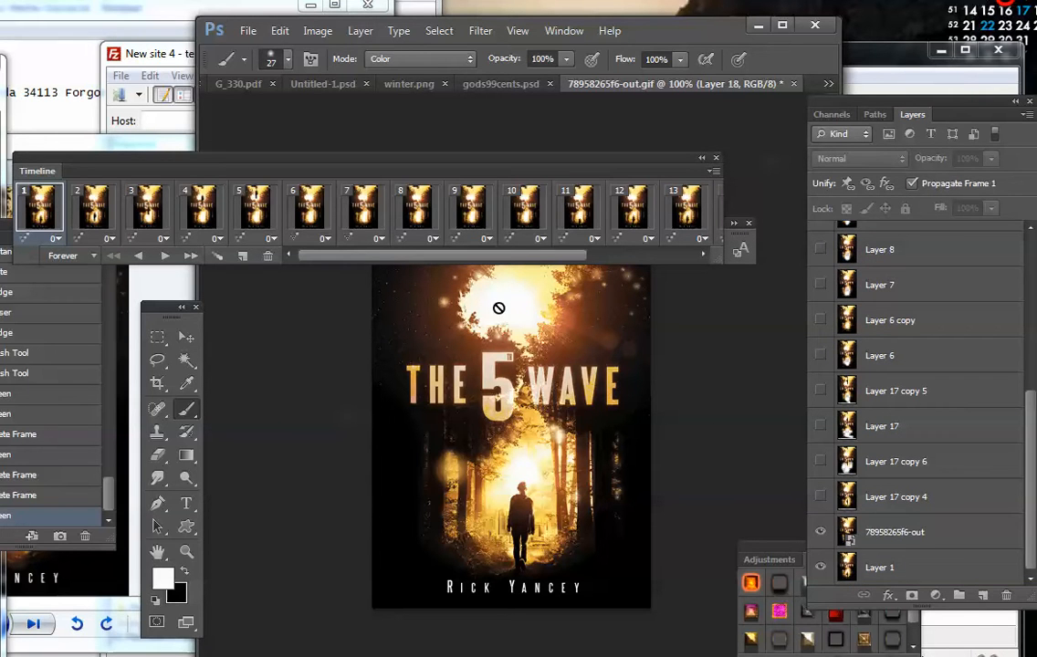
left_click(95, 210)
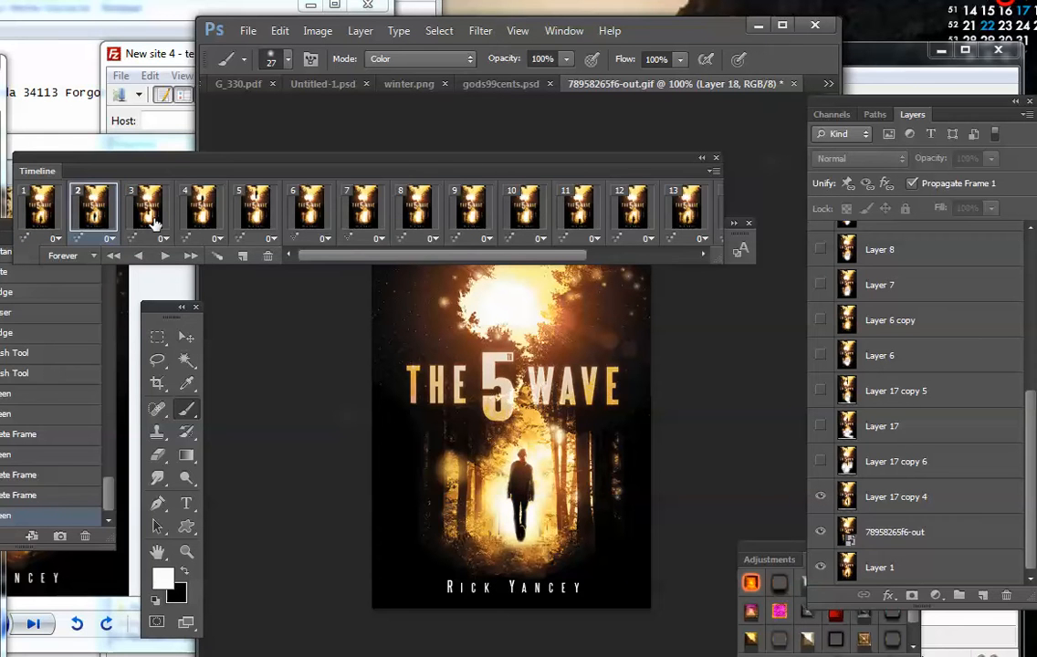
left_click(201, 208)
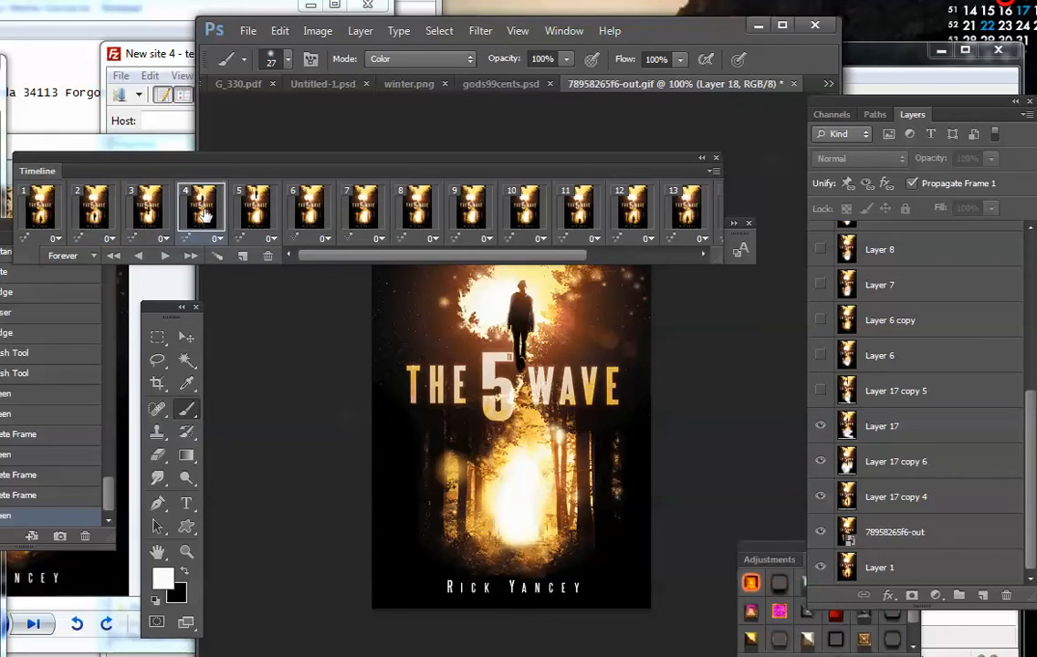
left_click(255, 209)
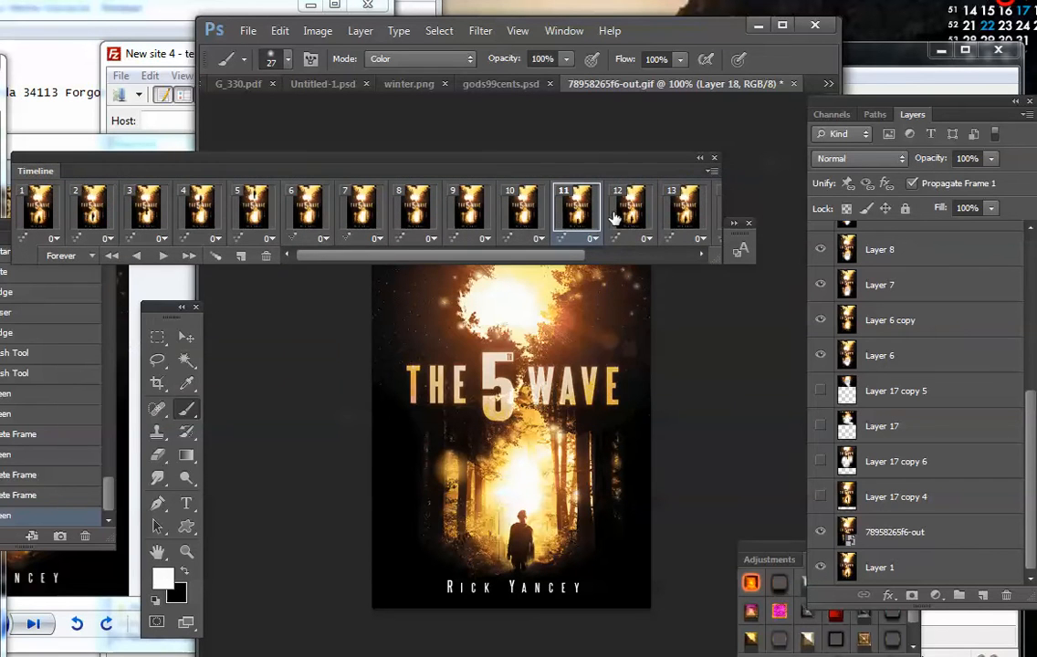
left_click(683, 208)
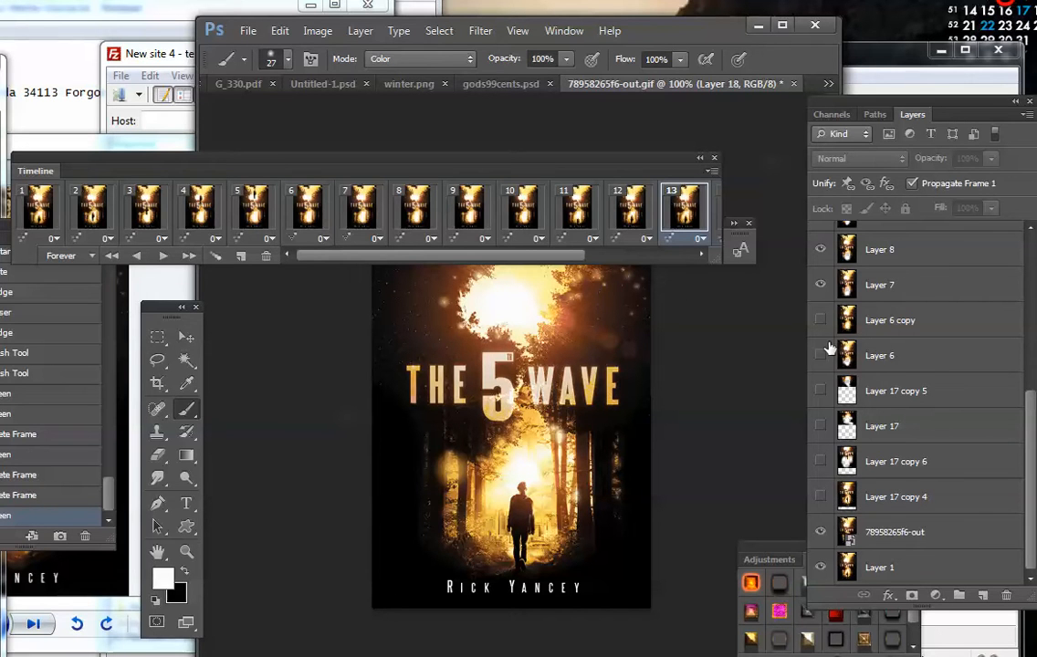
left_click(252, 210)
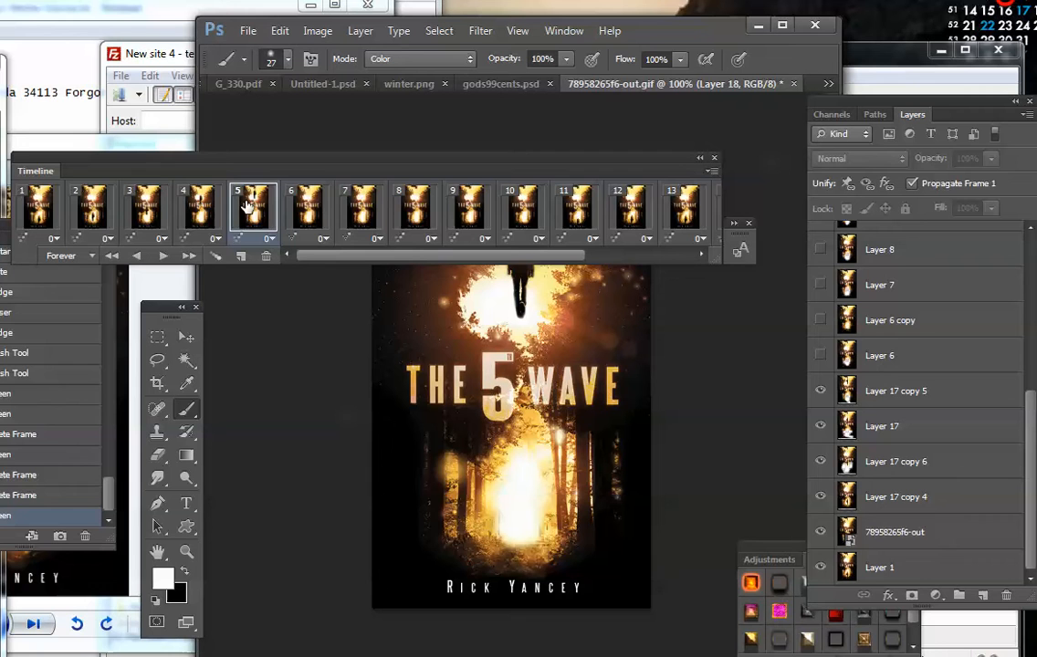
mouse_move(897, 484)
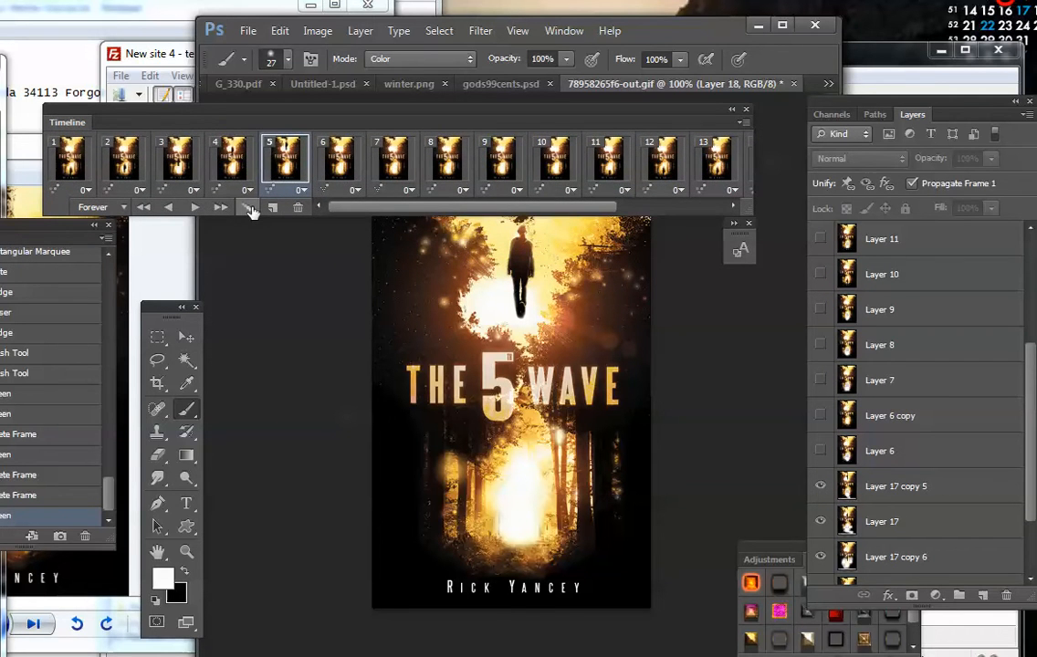
Step: Review the tween settings and check the frames with the figure midway up the path
left_click(252, 208)
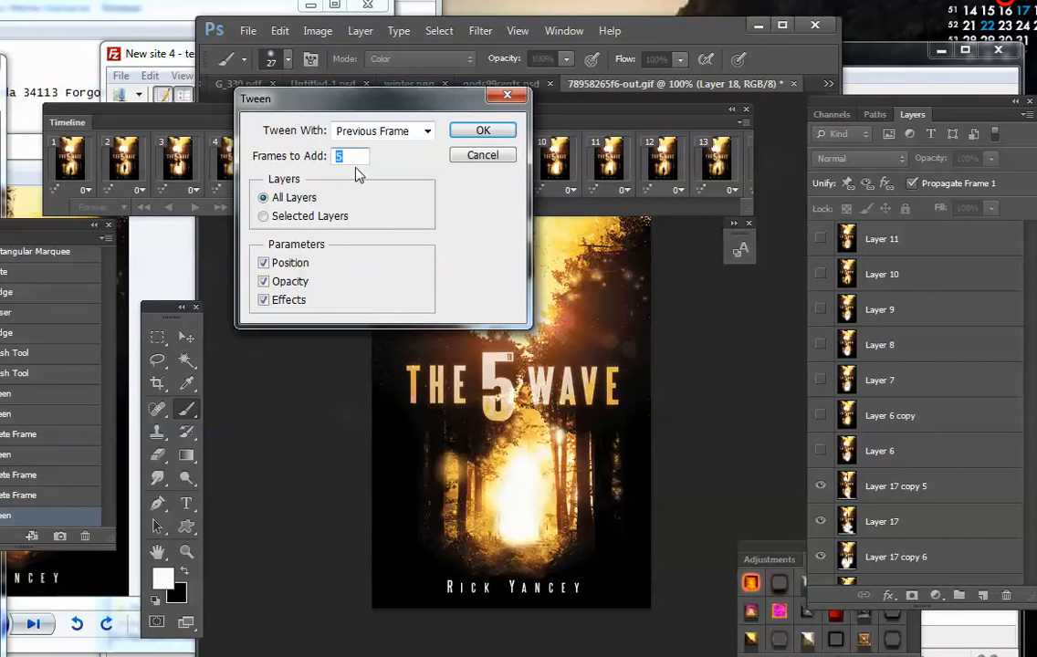
mouse_move(383, 205)
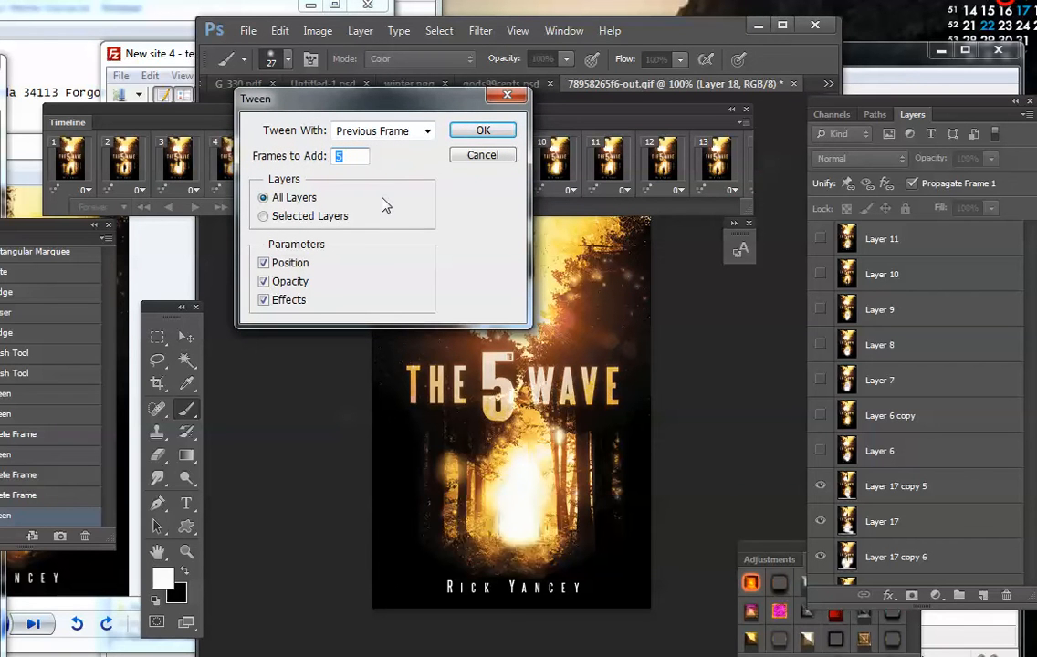
mouse_move(358, 193)
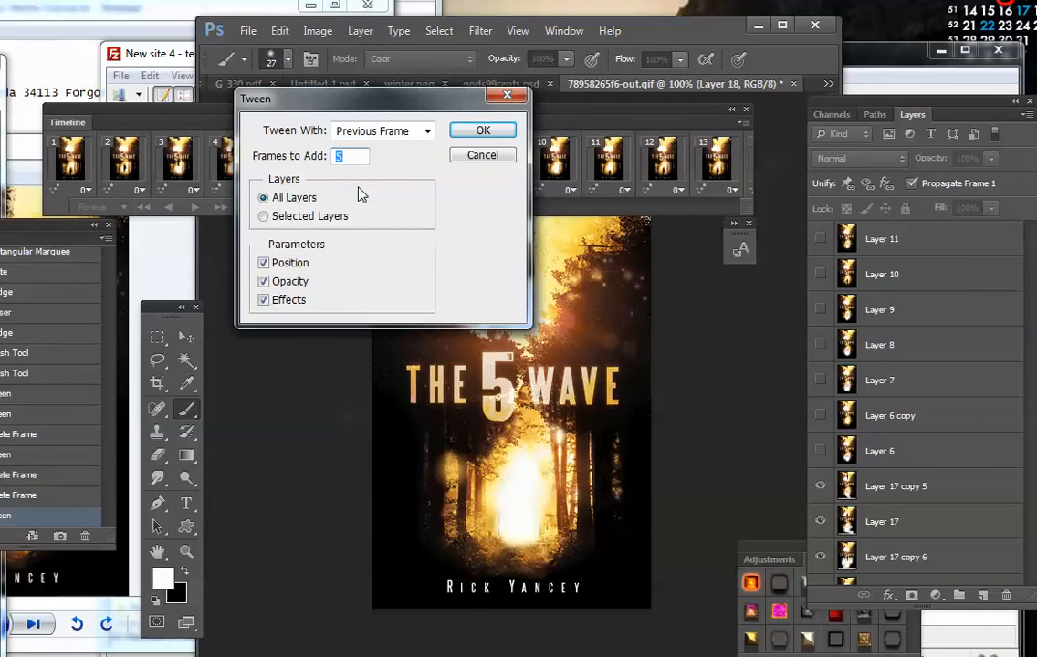
mouse_move(422, 272)
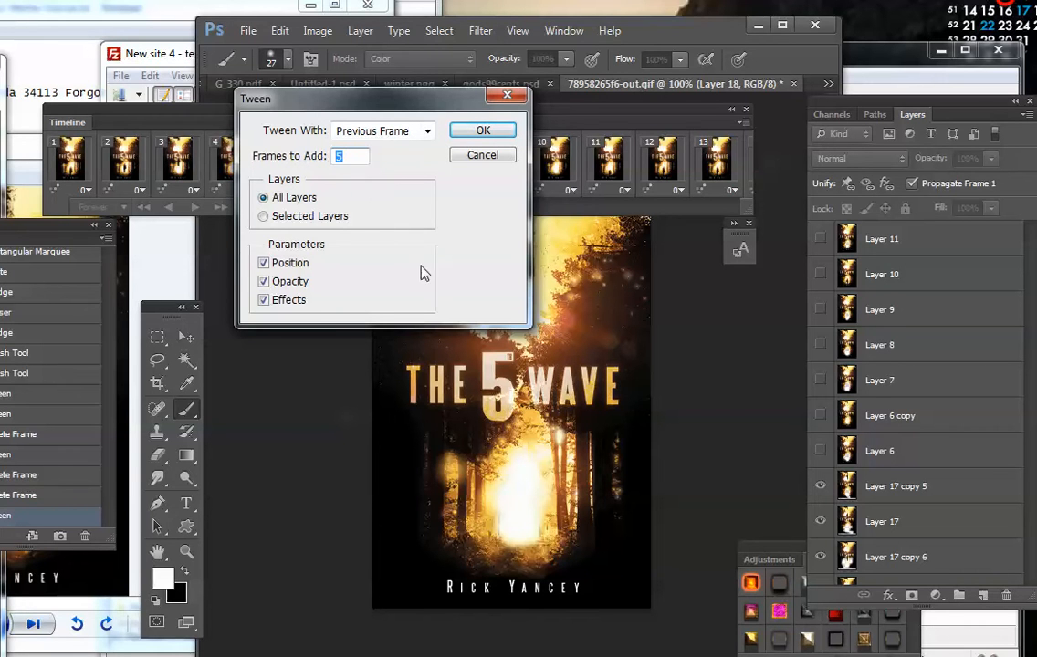
mouse_move(436, 199)
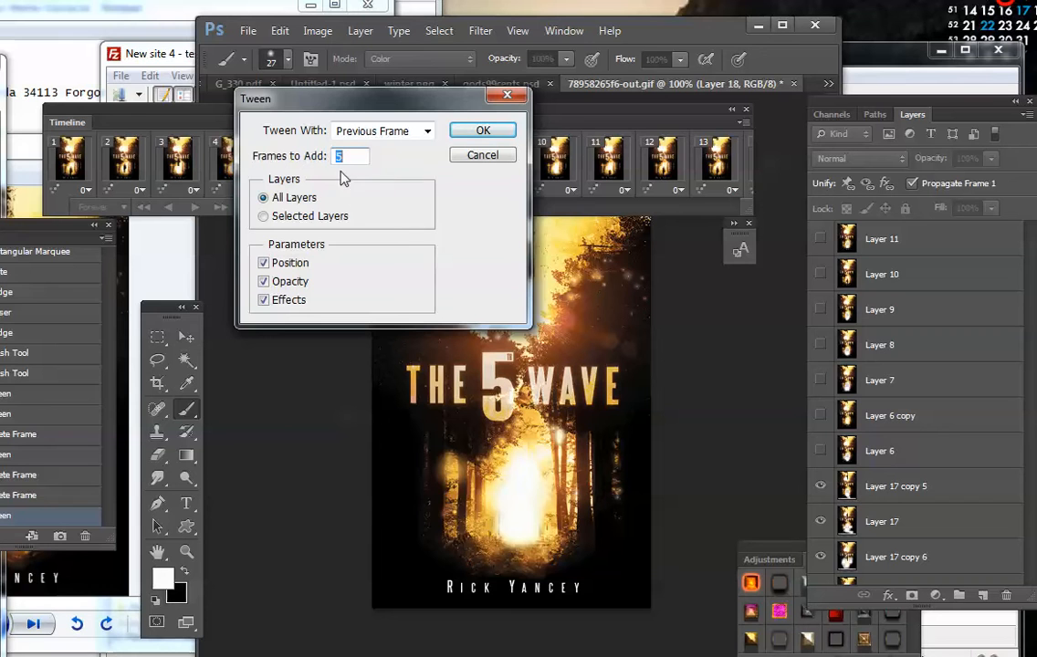
mouse_move(421, 172)
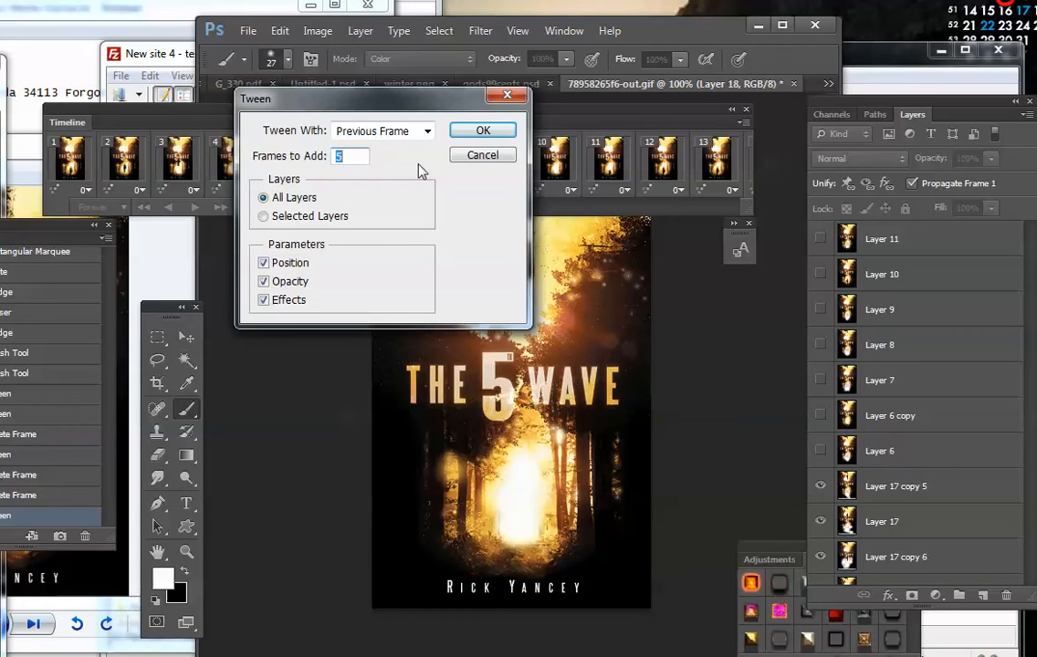
left_click(482, 129)
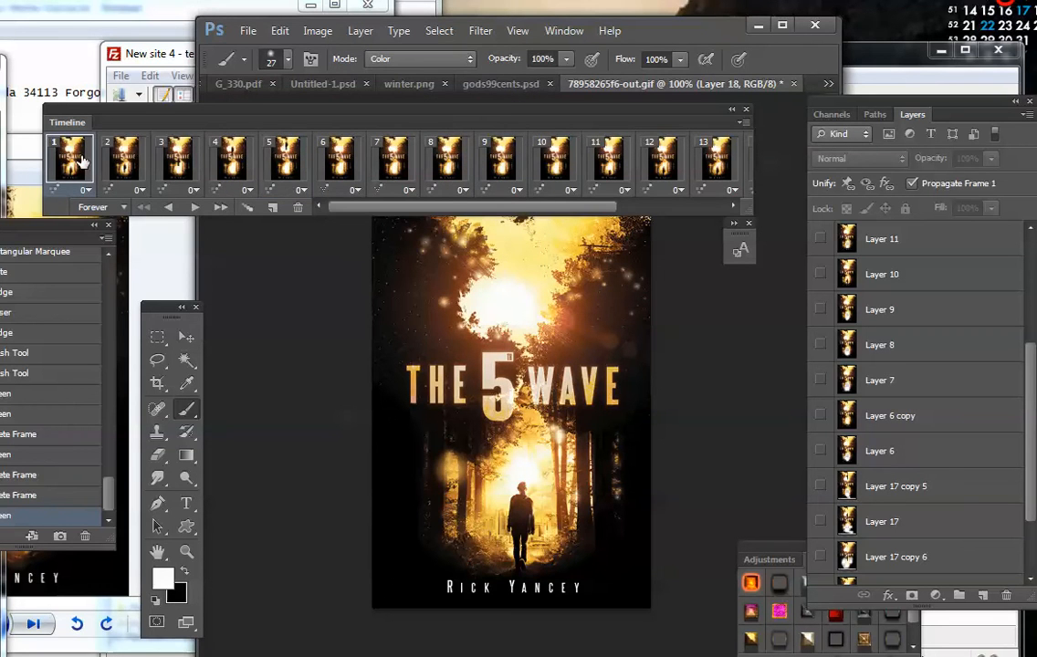
left_click(124, 163)
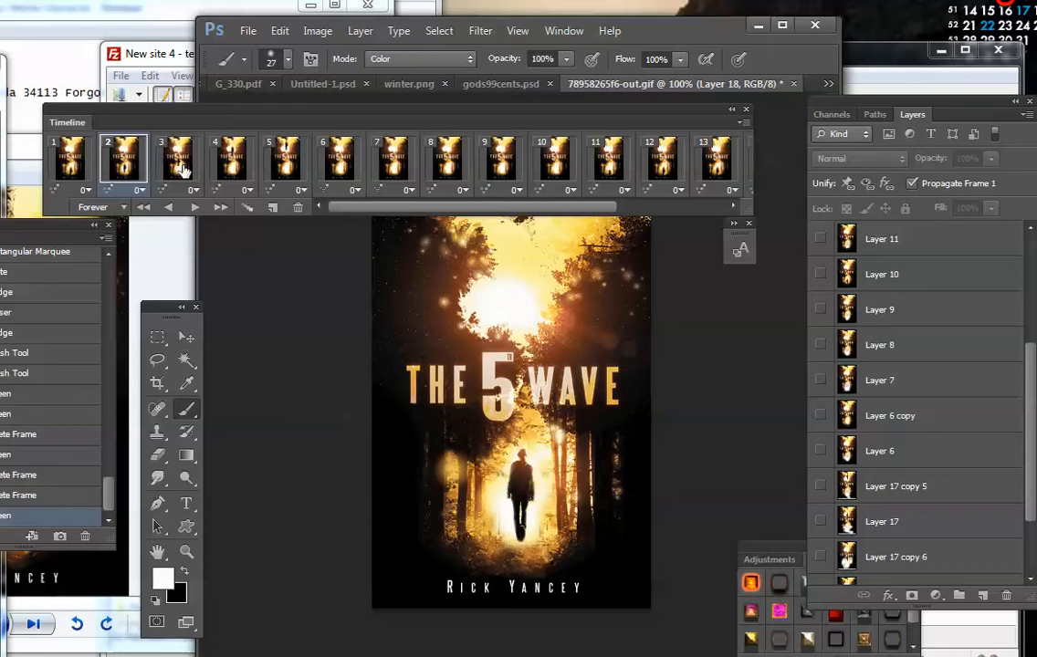
left_click(230, 160)
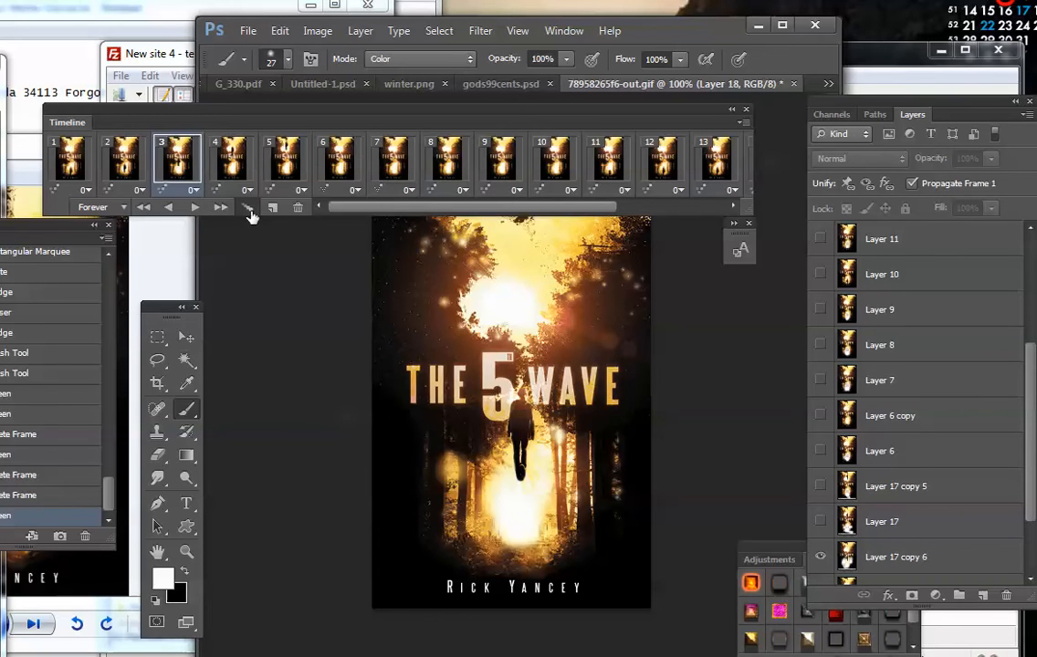
Step: Tween the current frame with 5 in-between frames and preview the new ones
left_click(252, 208)
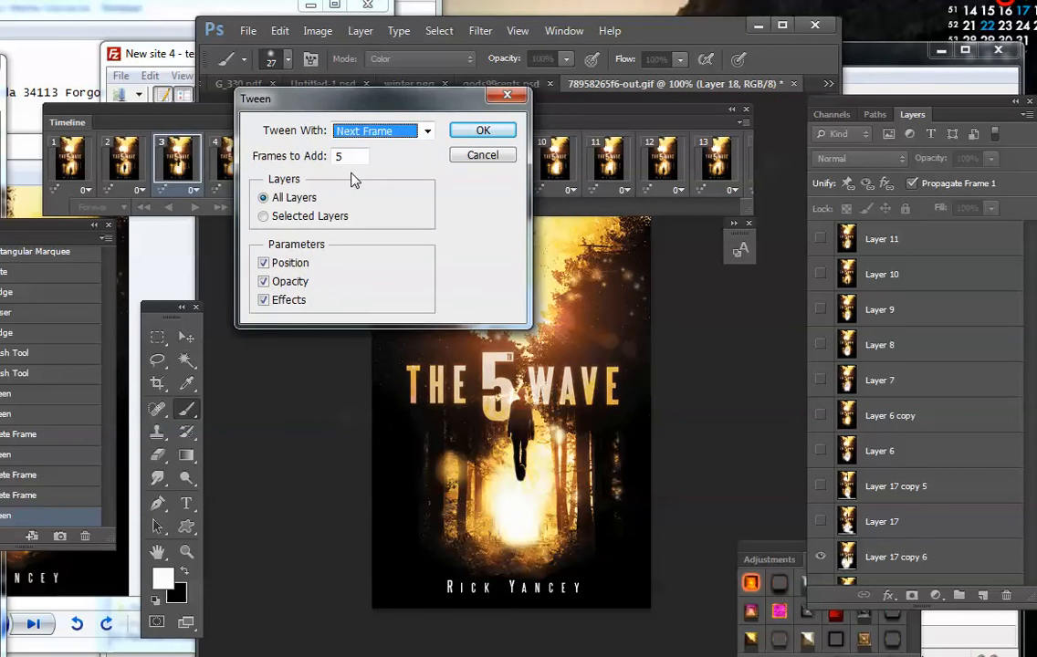
type("3")
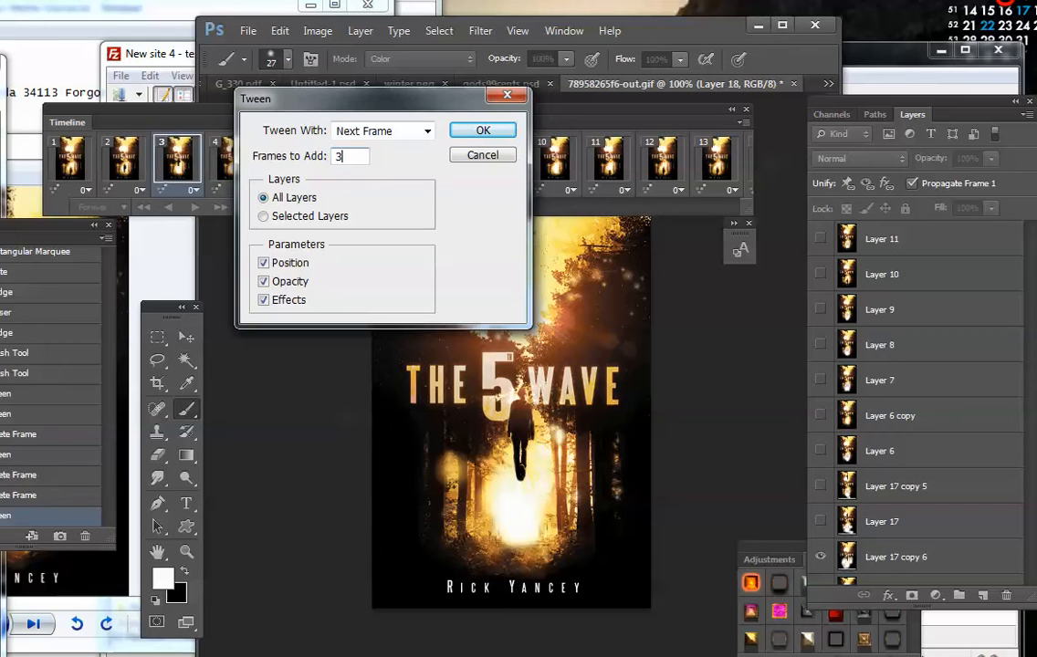
type("5")
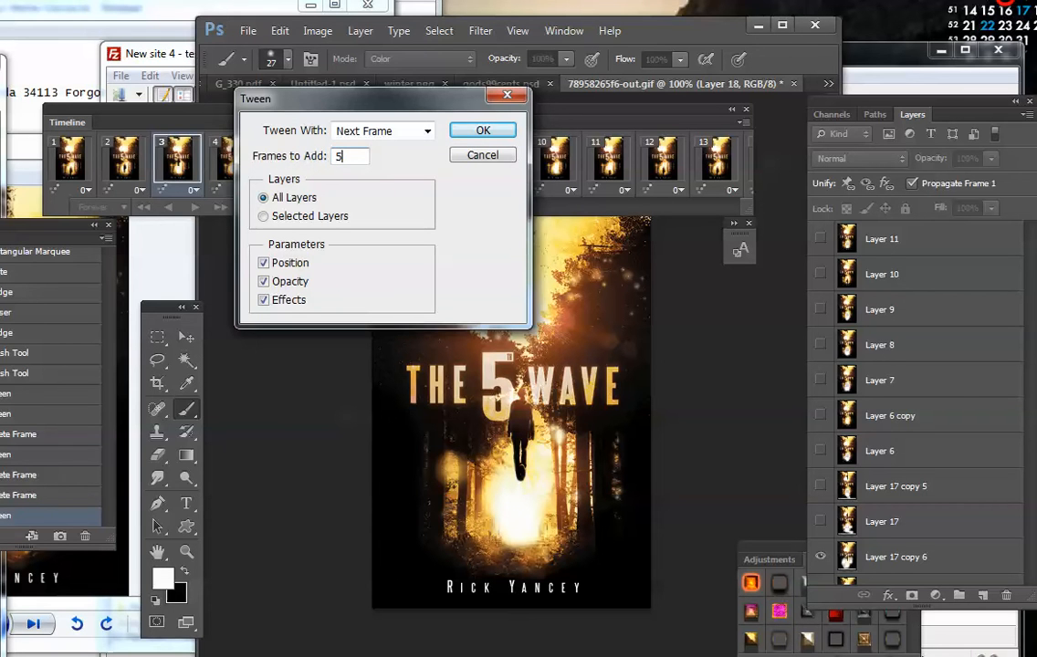
left_click(482, 129)
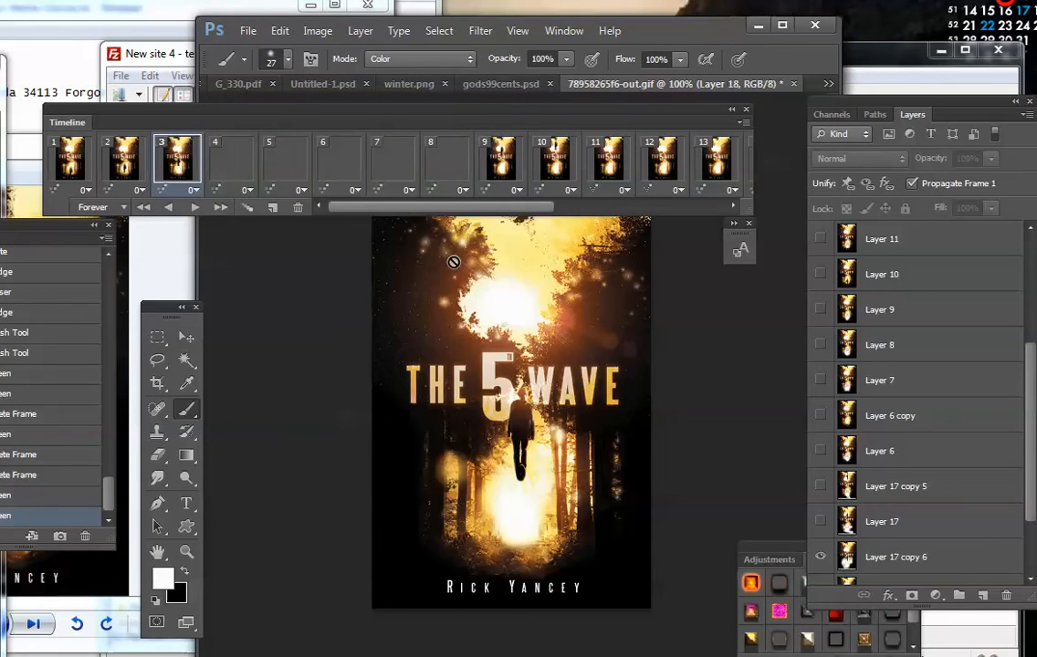
left_click(230, 161)
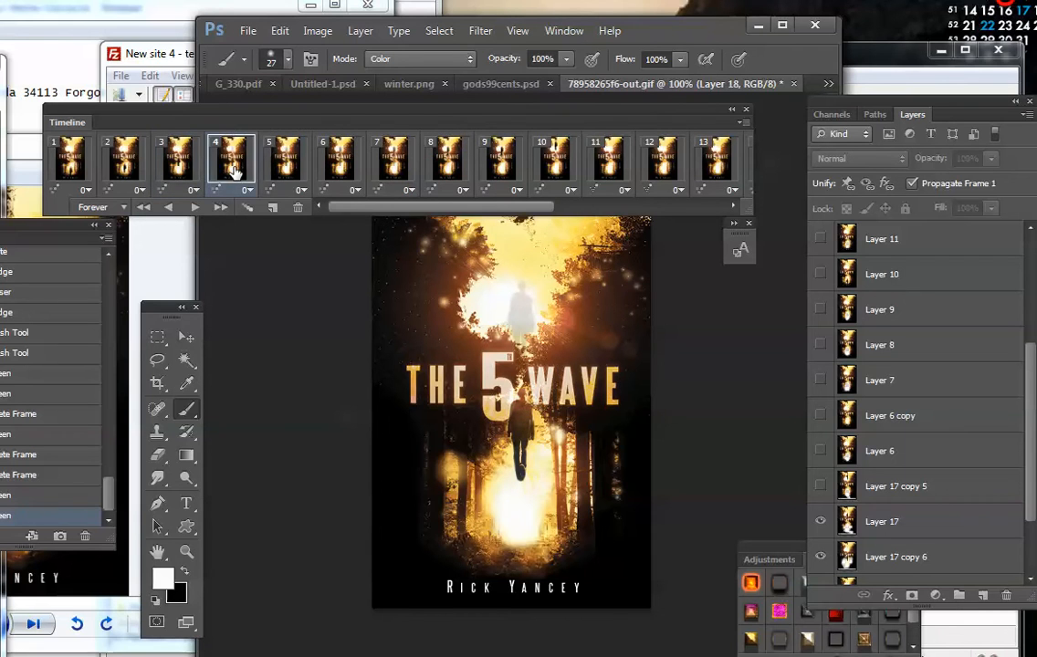
left_click(285, 160)
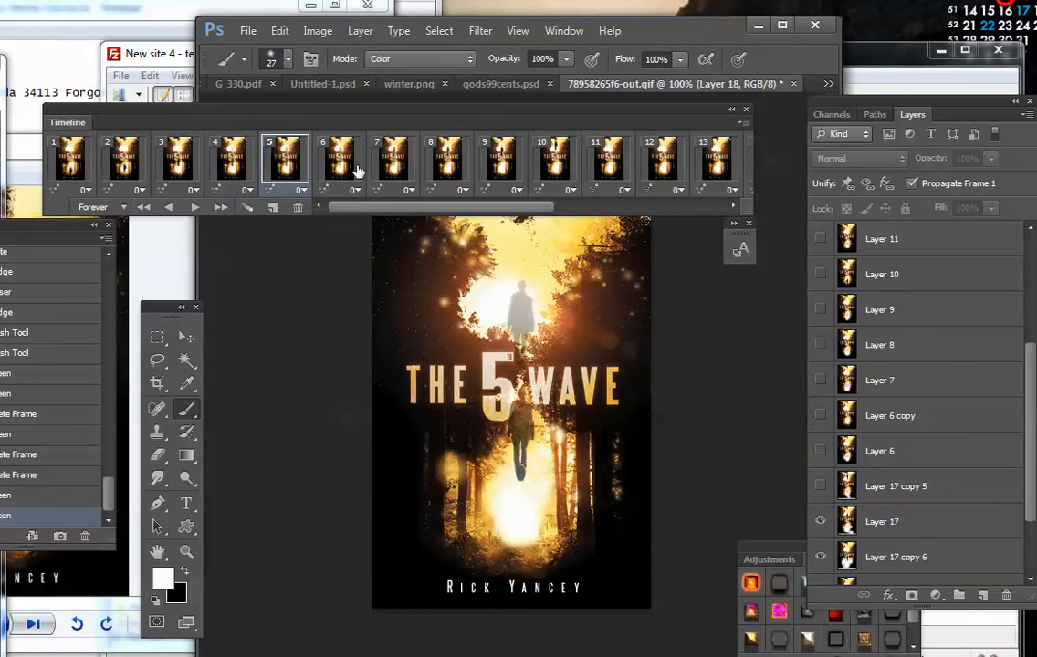
Step: Play the animation and step through frames of the figure rising and fading up the path
left_click(392, 164)
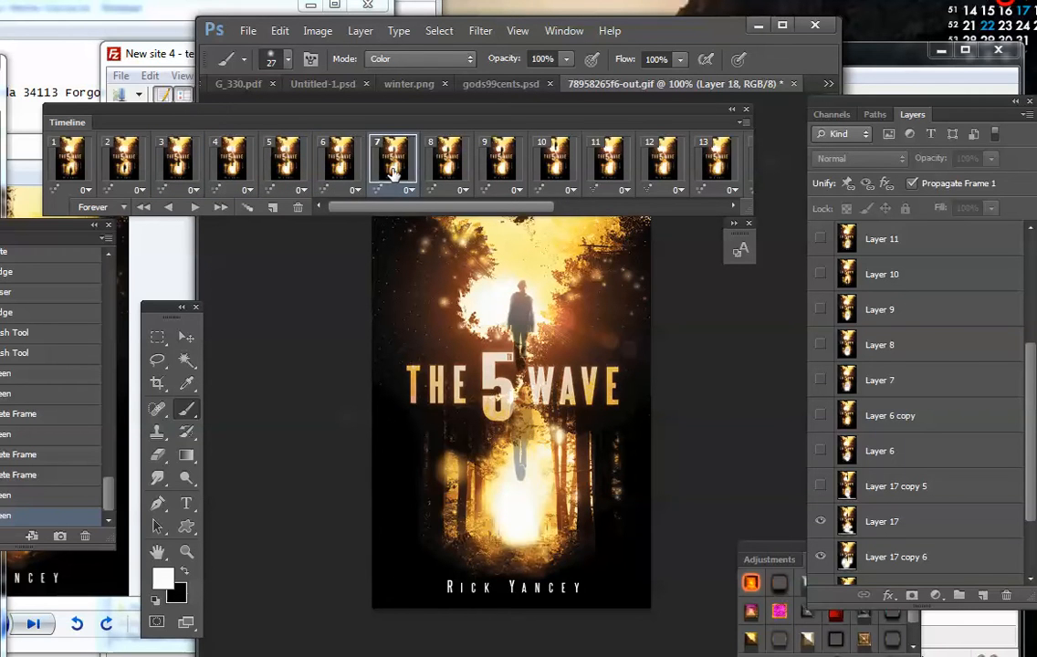
left_click(501, 160)
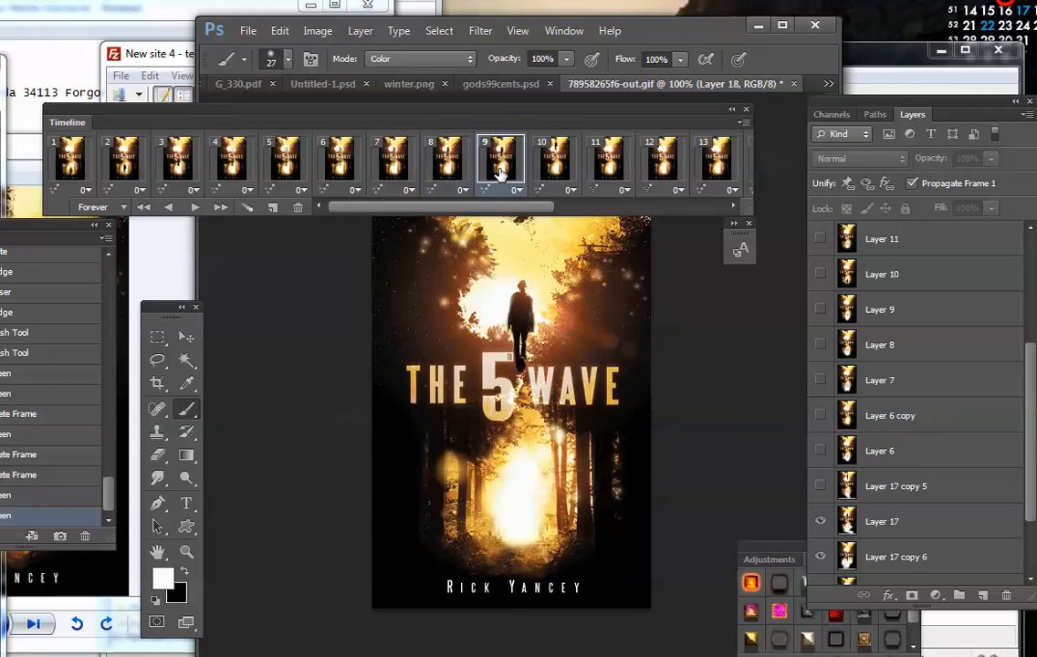
left_click(219, 208)
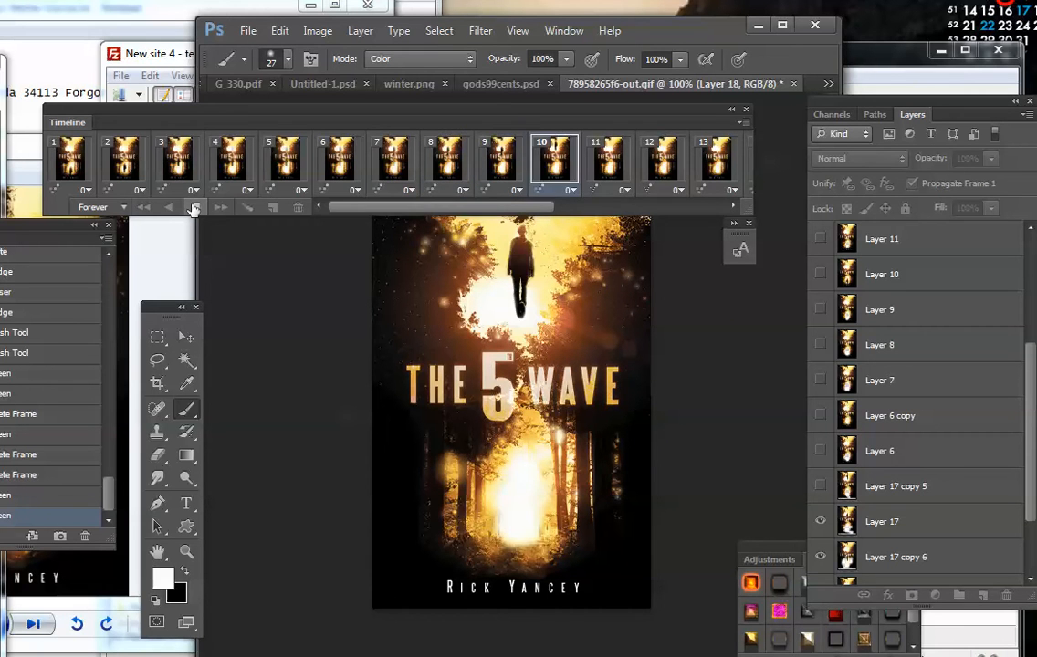
left_click(501, 160)
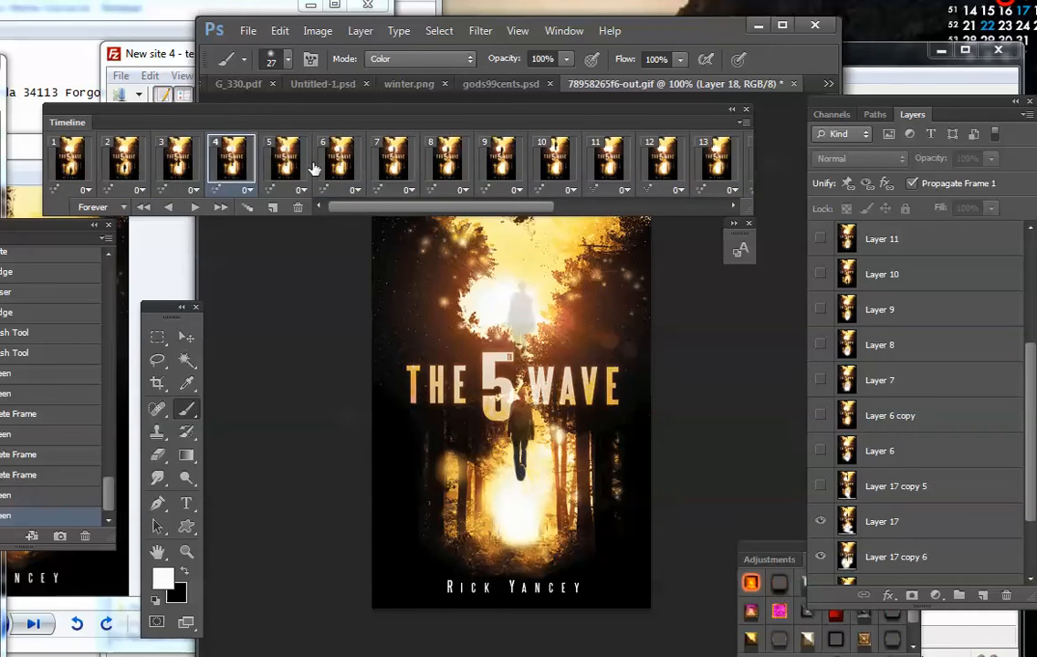
mouse_move(393, 171)
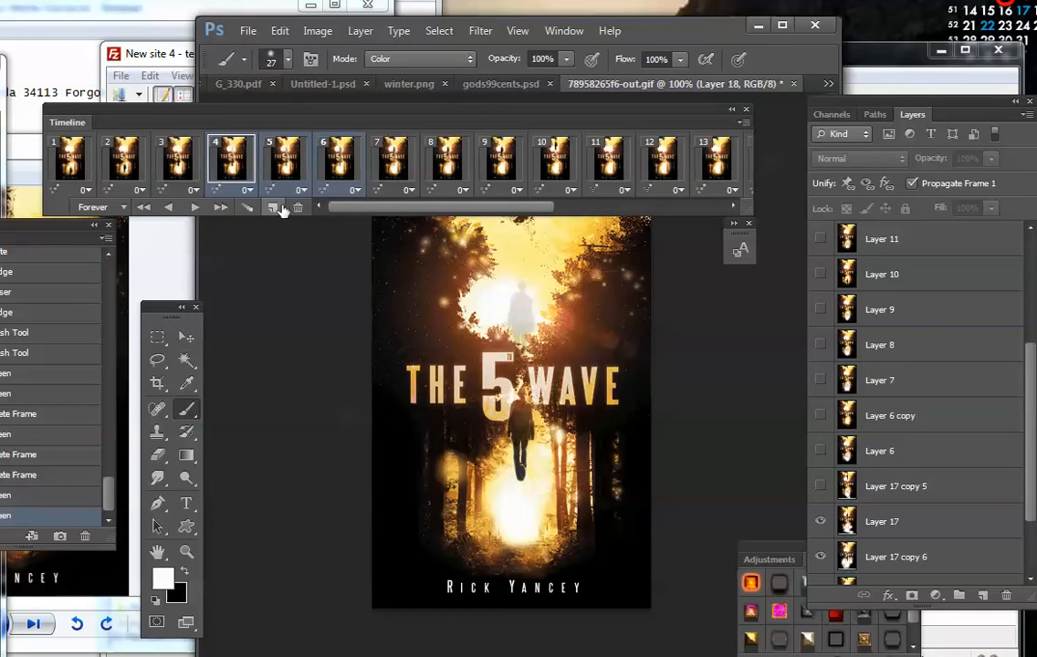
left_click(284, 161)
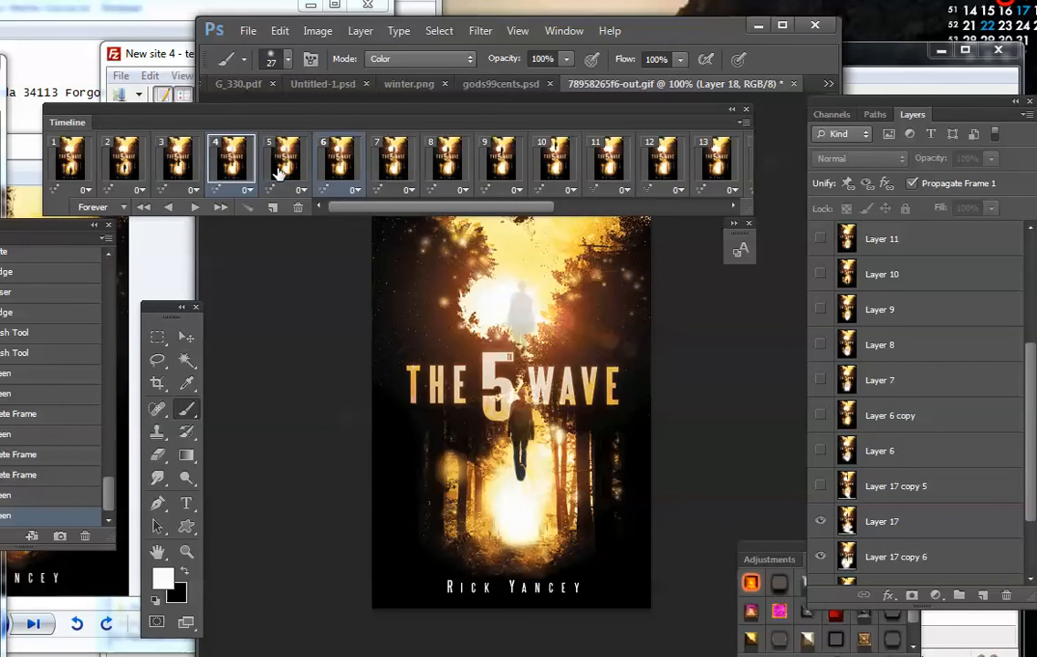
left_click(177, 161)
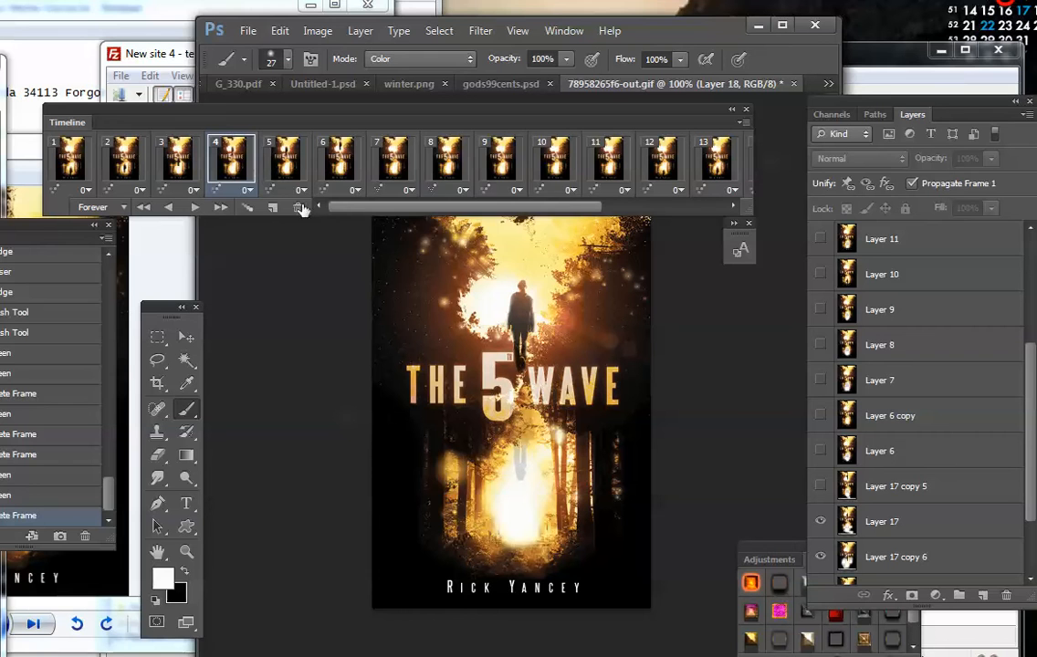
left_click(285, 161)
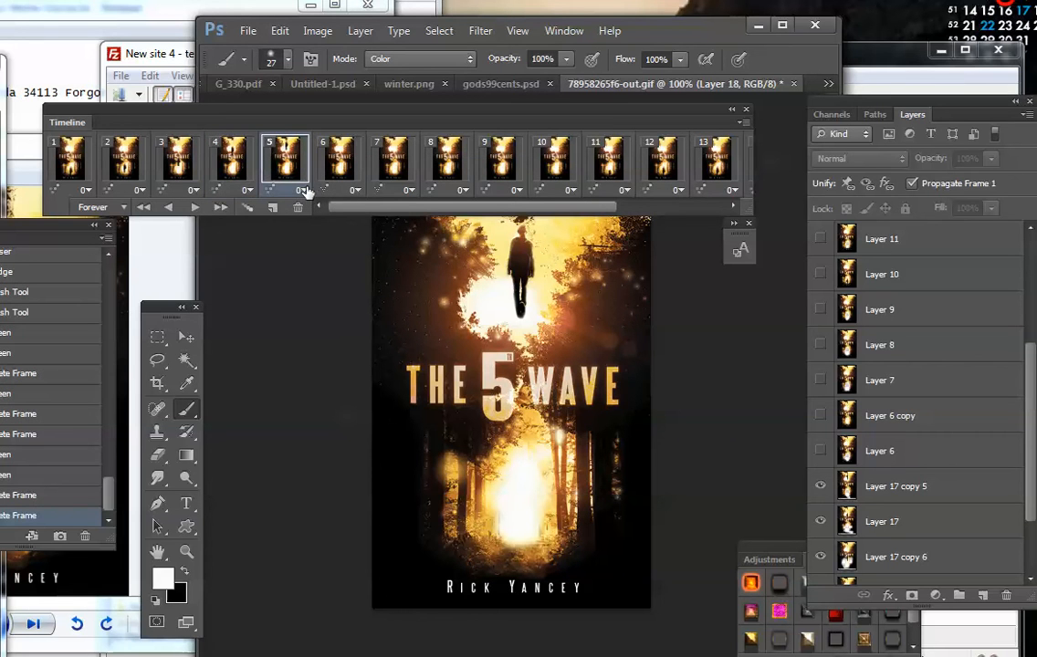
left_click(230, 160)
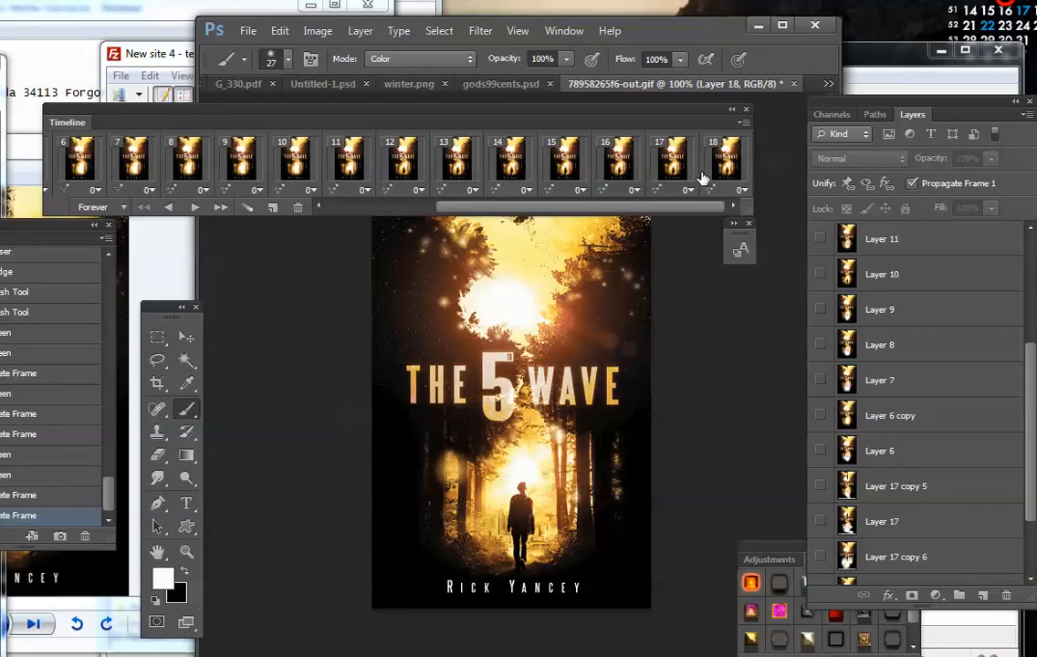
Step: Play the full animation loop, stop it, and inspect a few frames and layers
left_click(725, 165)
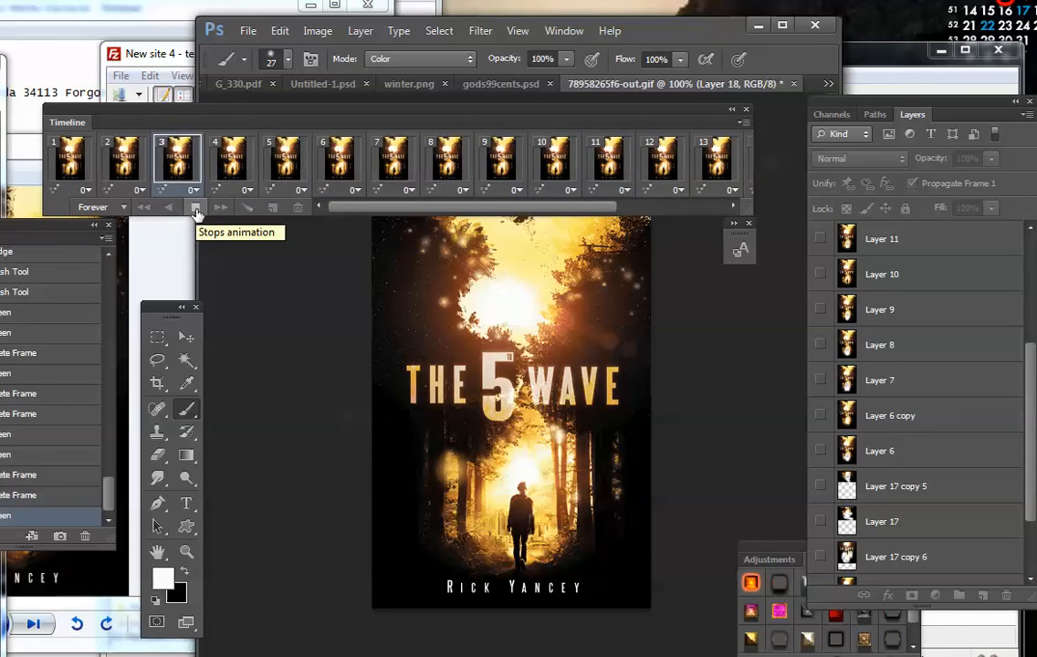
left_click(500, 161)
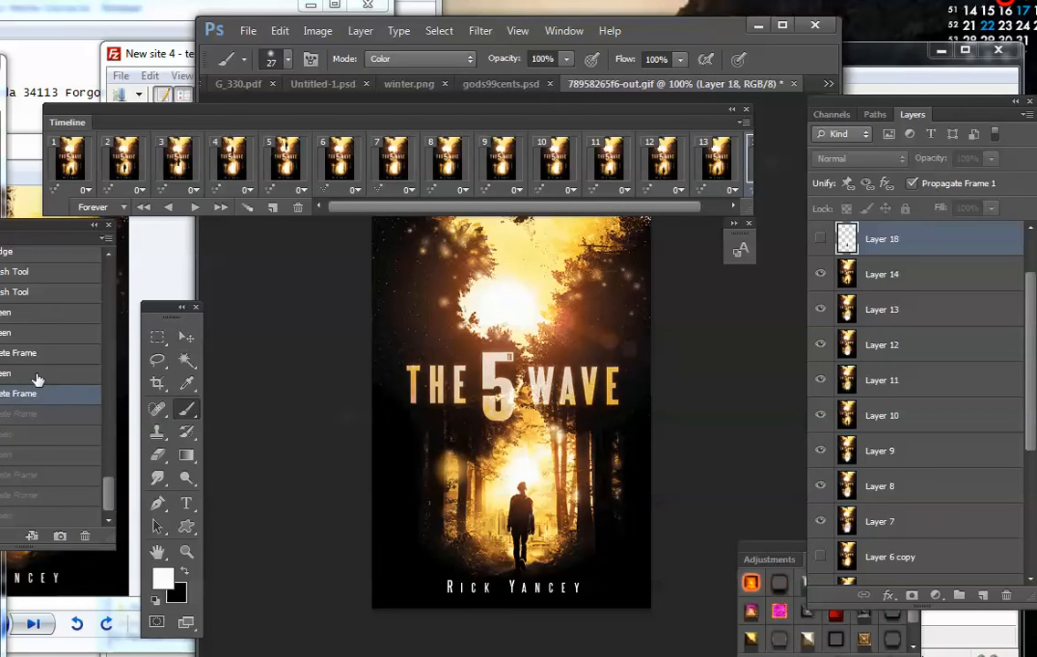
left_click(230, 160)
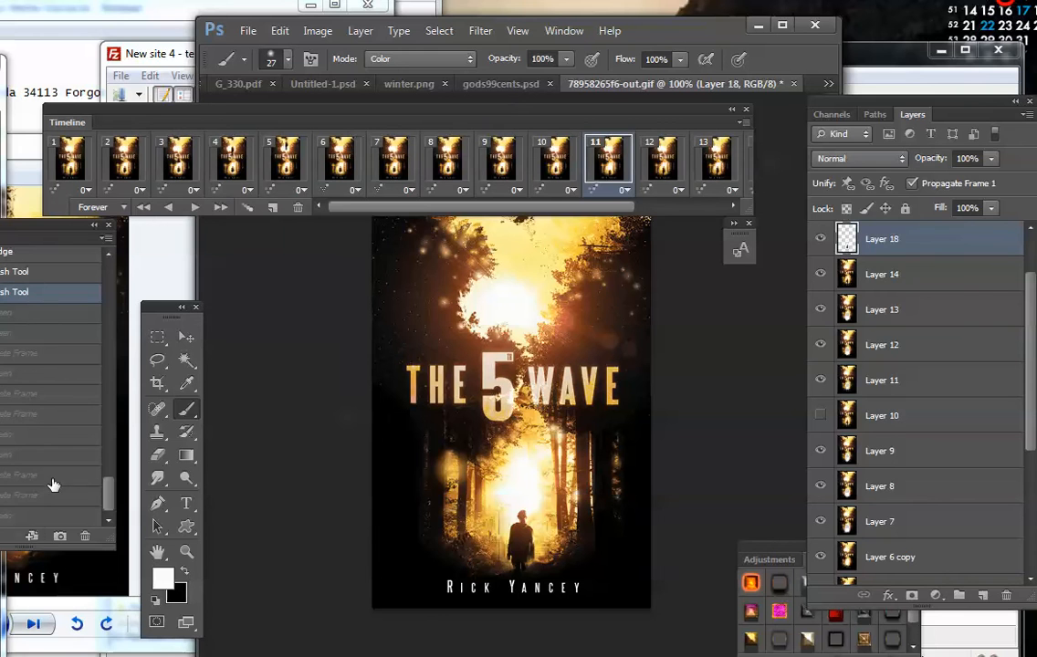
left_click(193, 208)
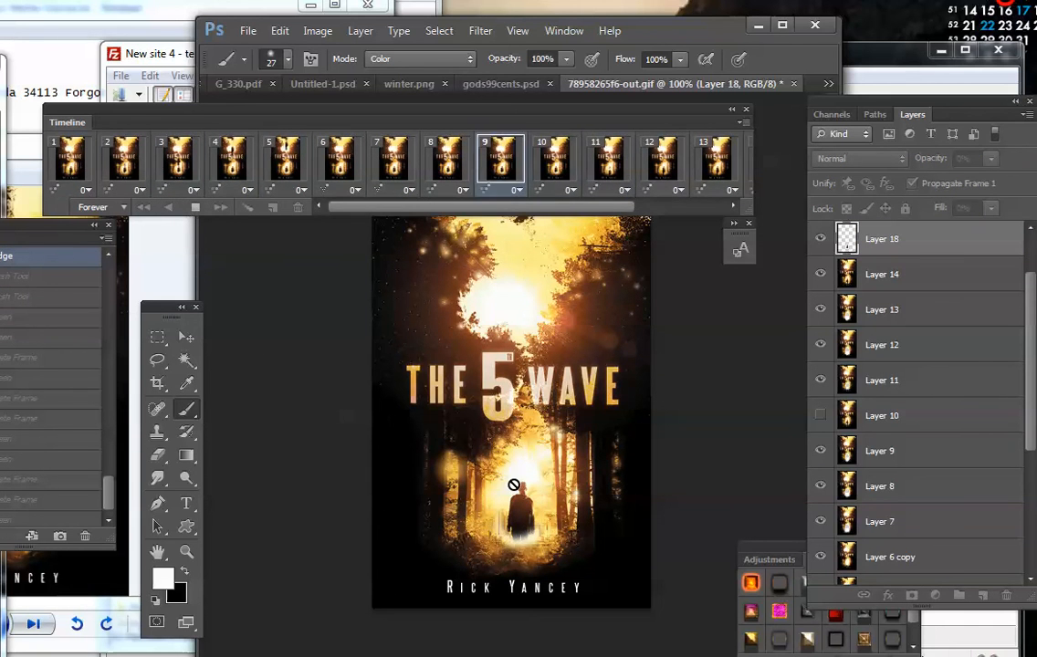
left_click(715, 161)
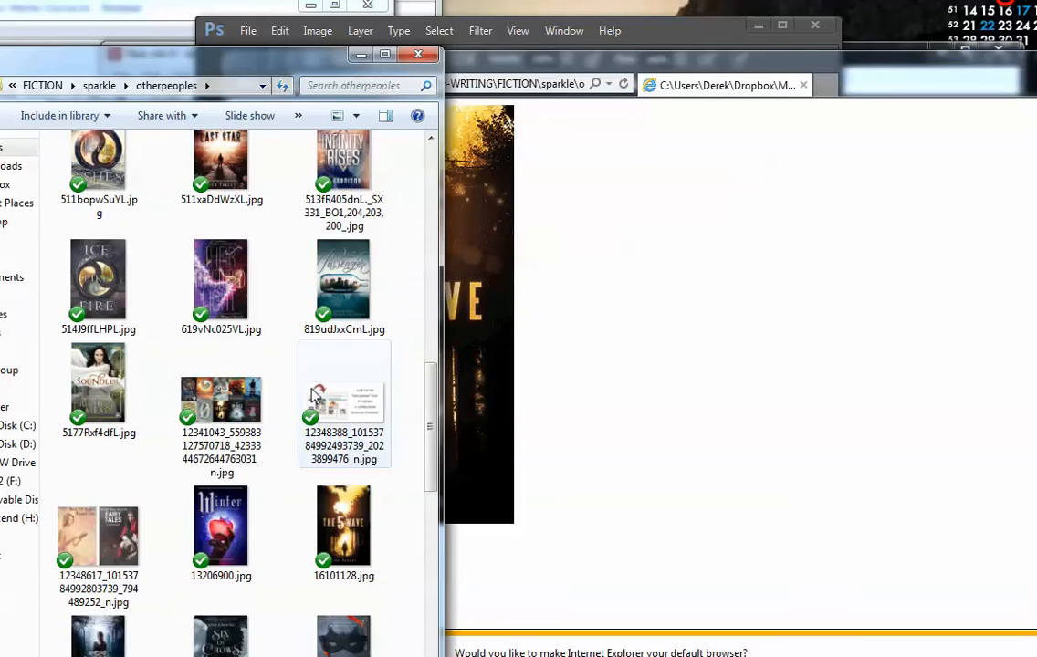
Step: Scroll the covers folder to locate the saved 5th Wave GIF thumbnail
scroll("up", 3)
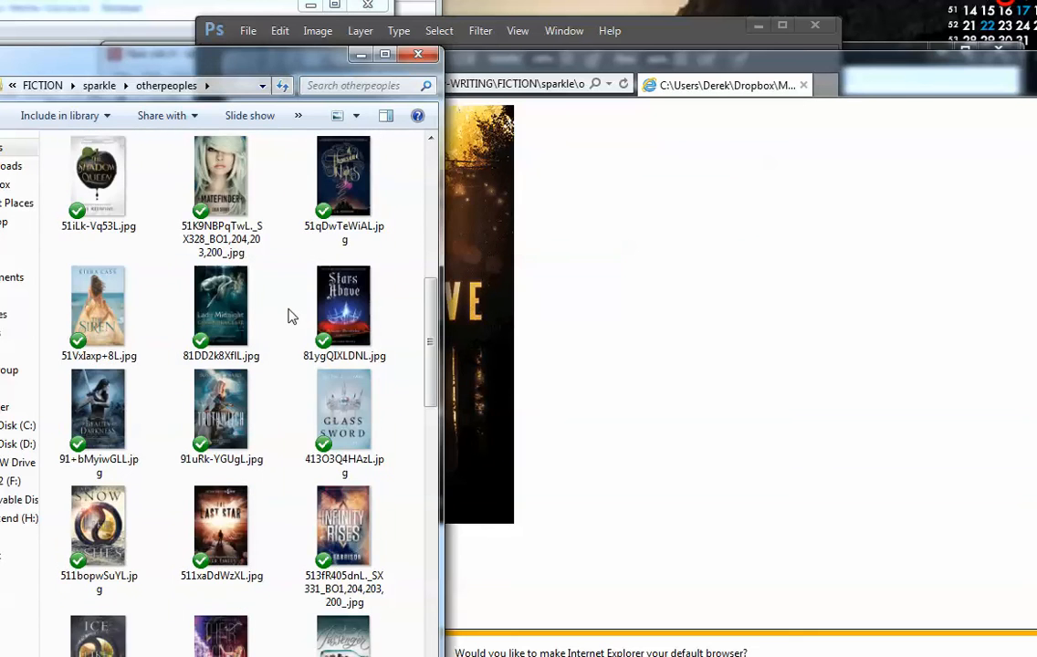
scroll("down", 3)
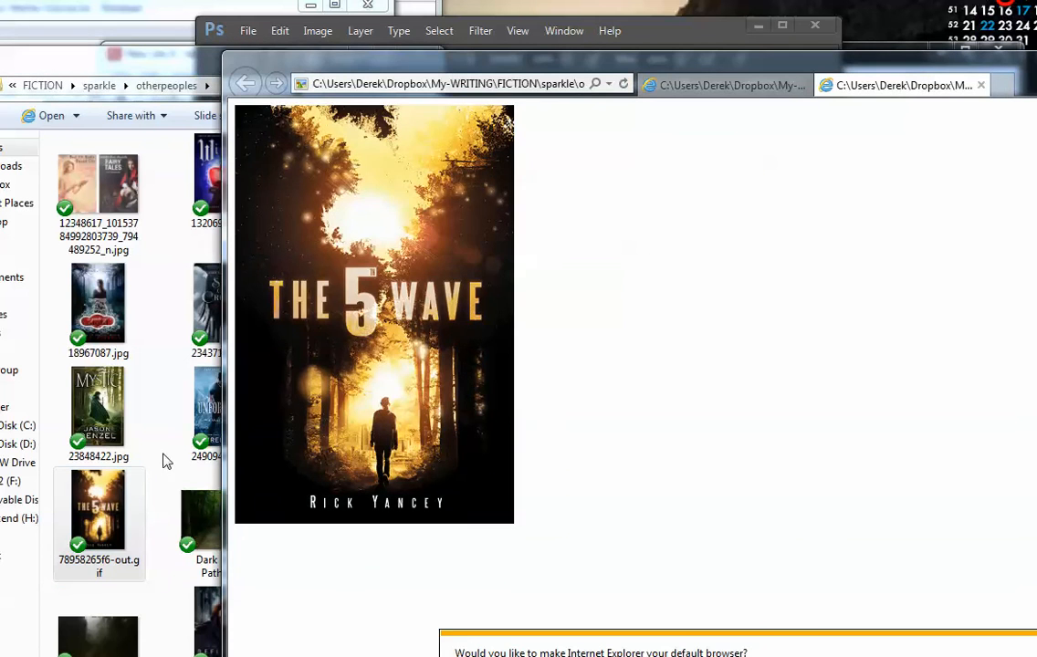
mouse_move(497, 306)
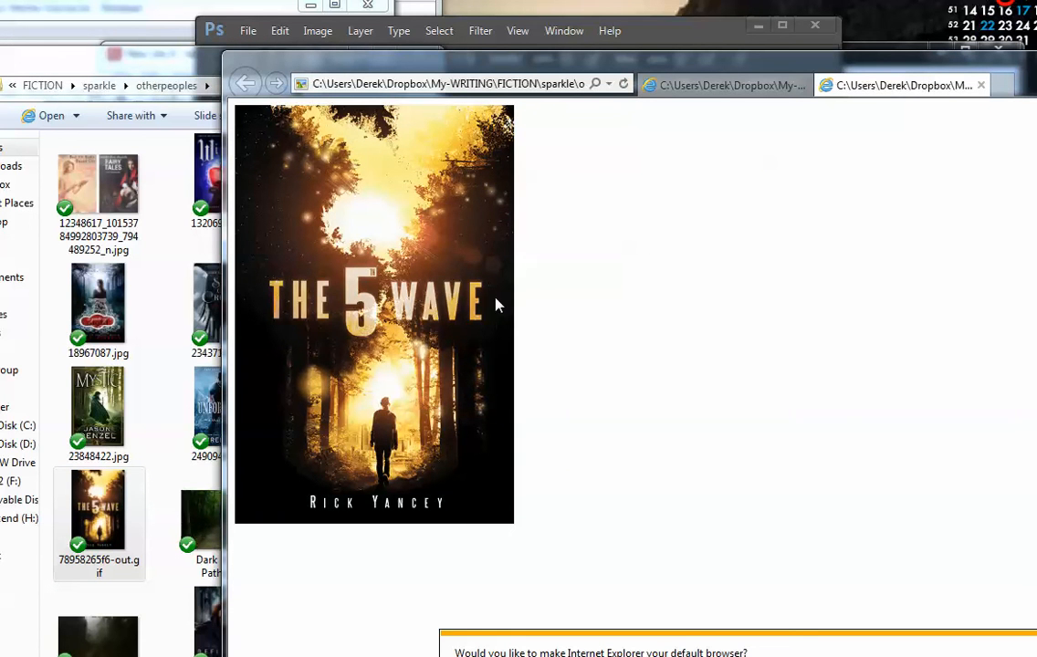
mouse_move(486, 349)
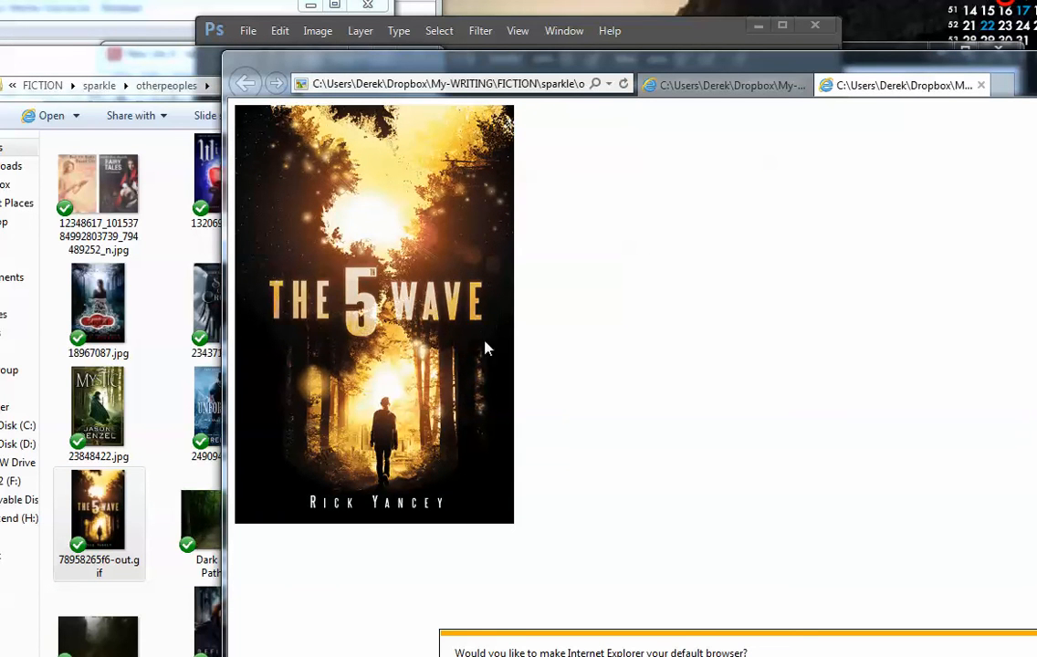
mouse_move(374, 358)
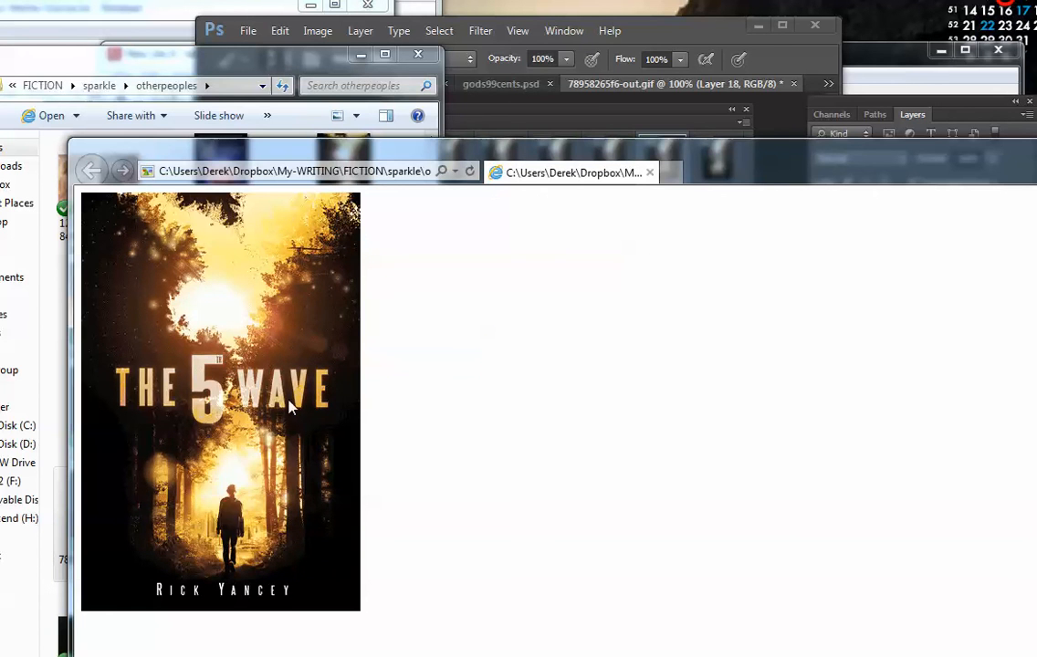
mouse_move(263, 493)
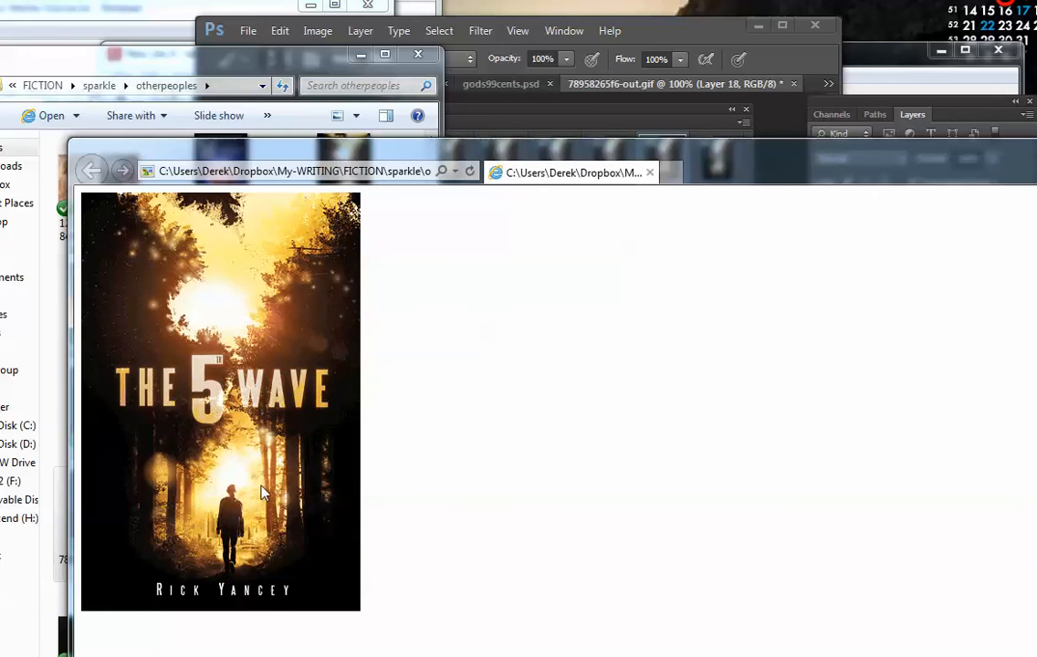
mouse_move(332, 434)
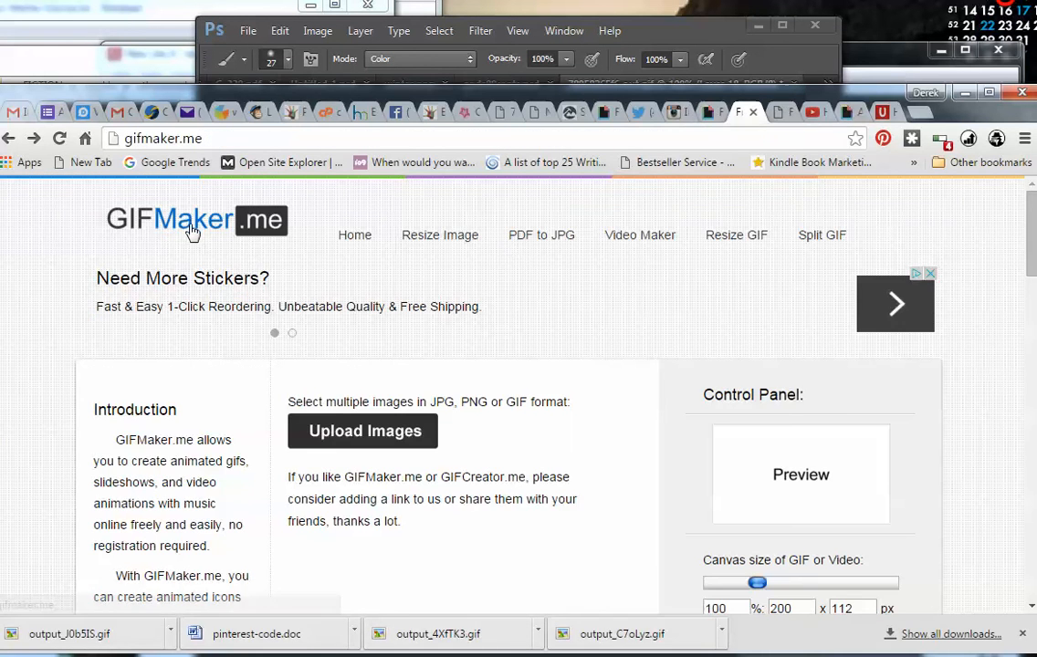
Step: Upload the 5thwave frame images and remove the stray animated GIF from the list
scroll("down", 3)
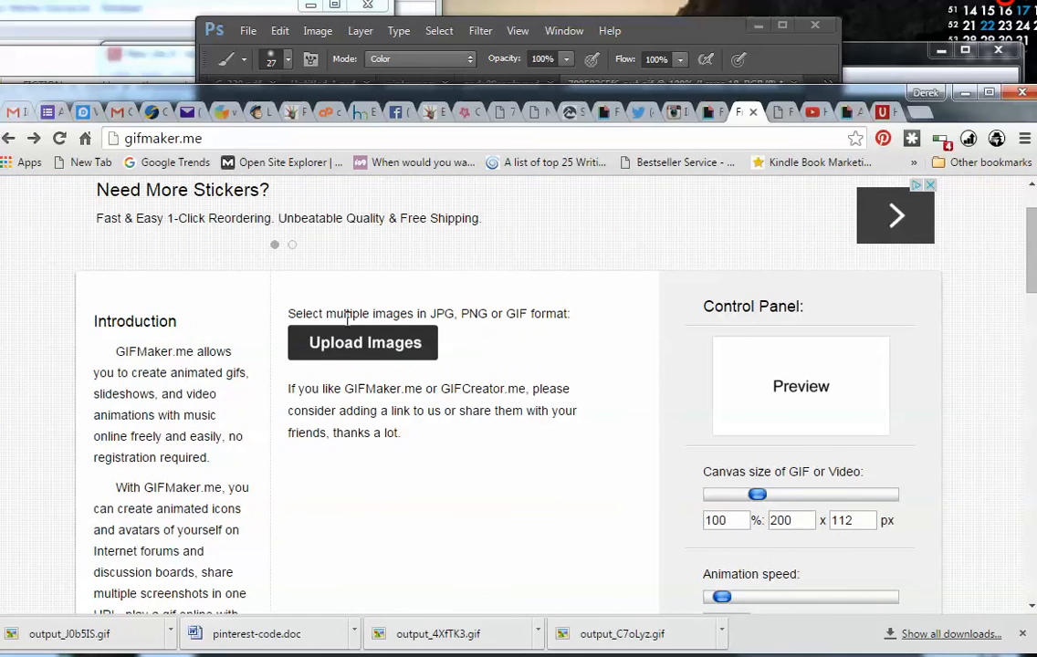
left_click(364, 344)
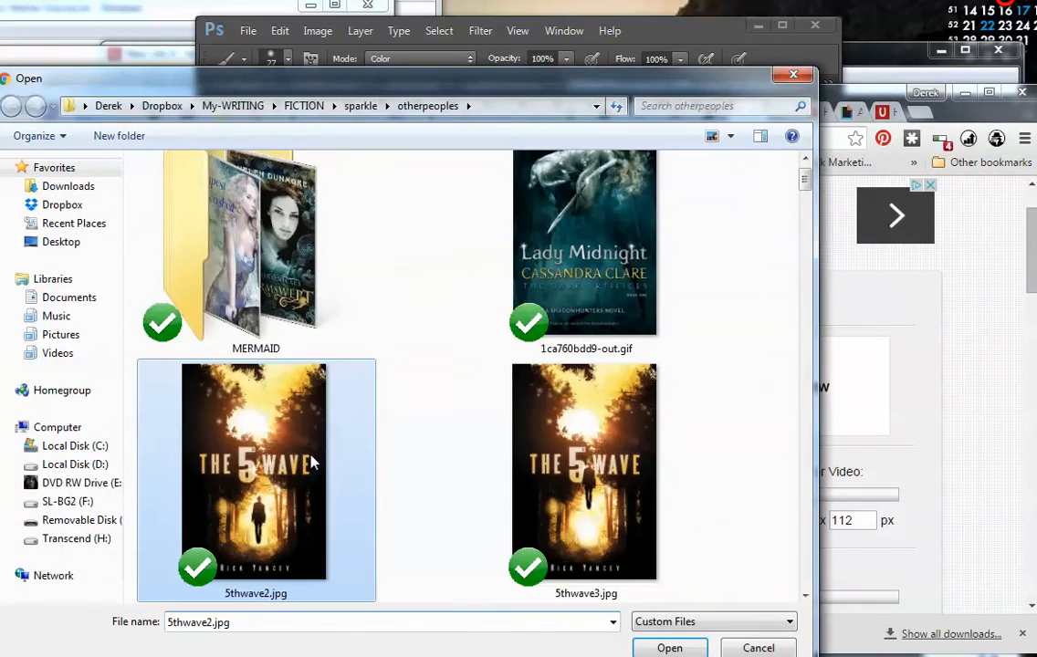
scroll("down", 3)
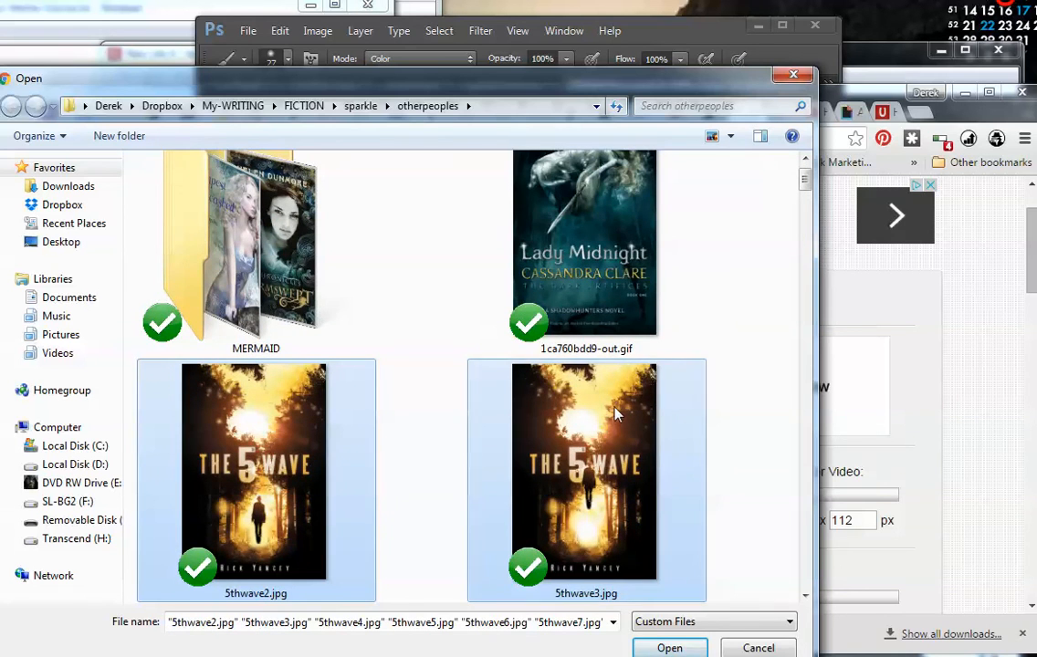
left_click(669, 646)
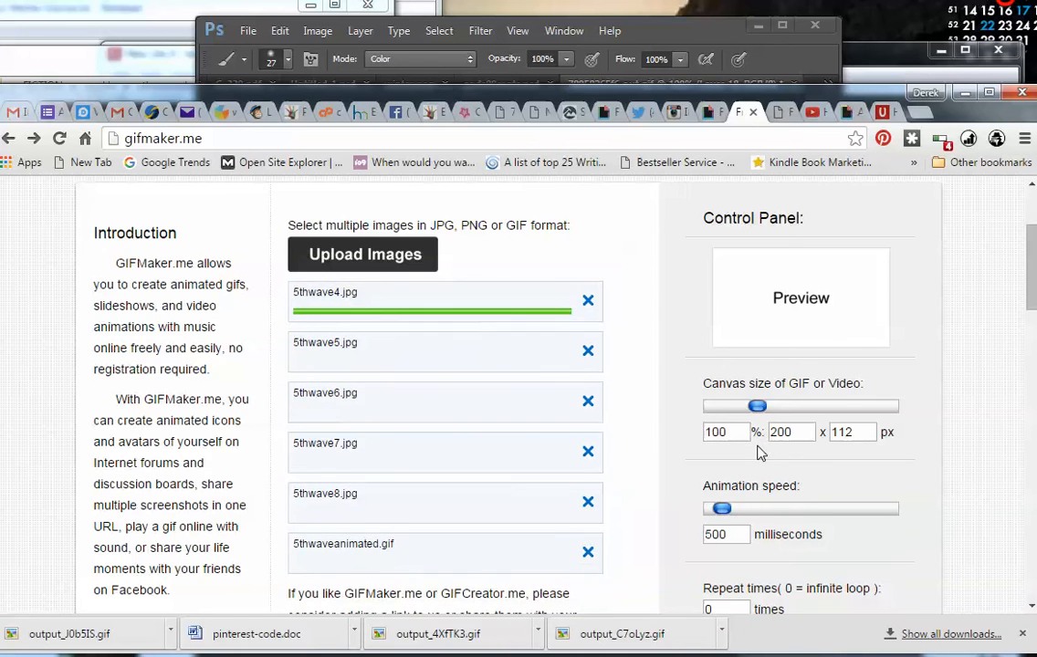
scroll("down", 3)
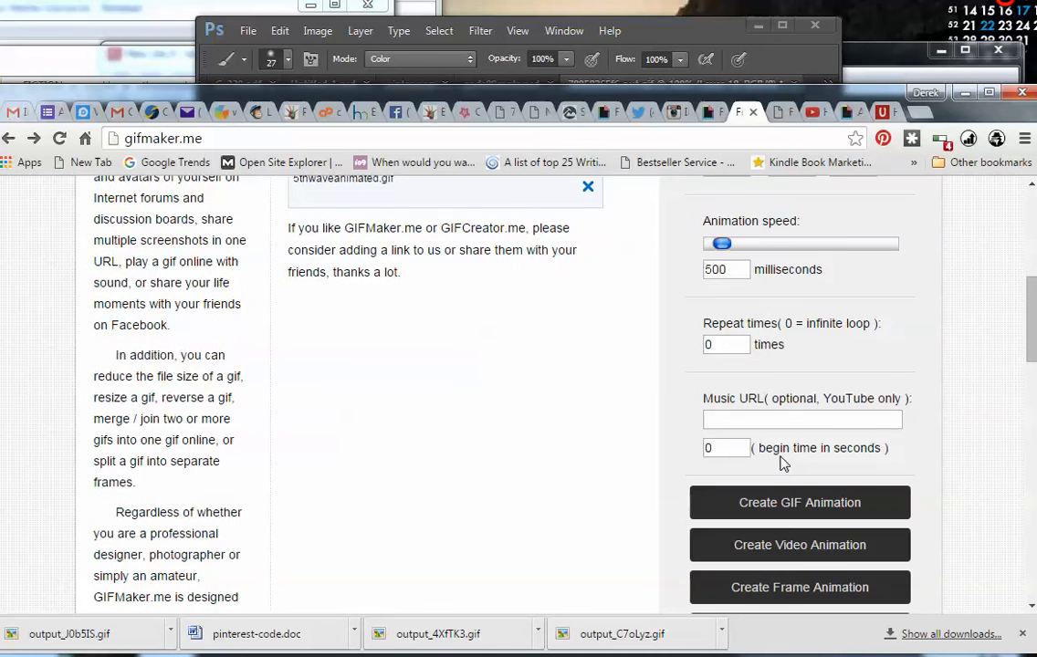
left_click(588, 187)
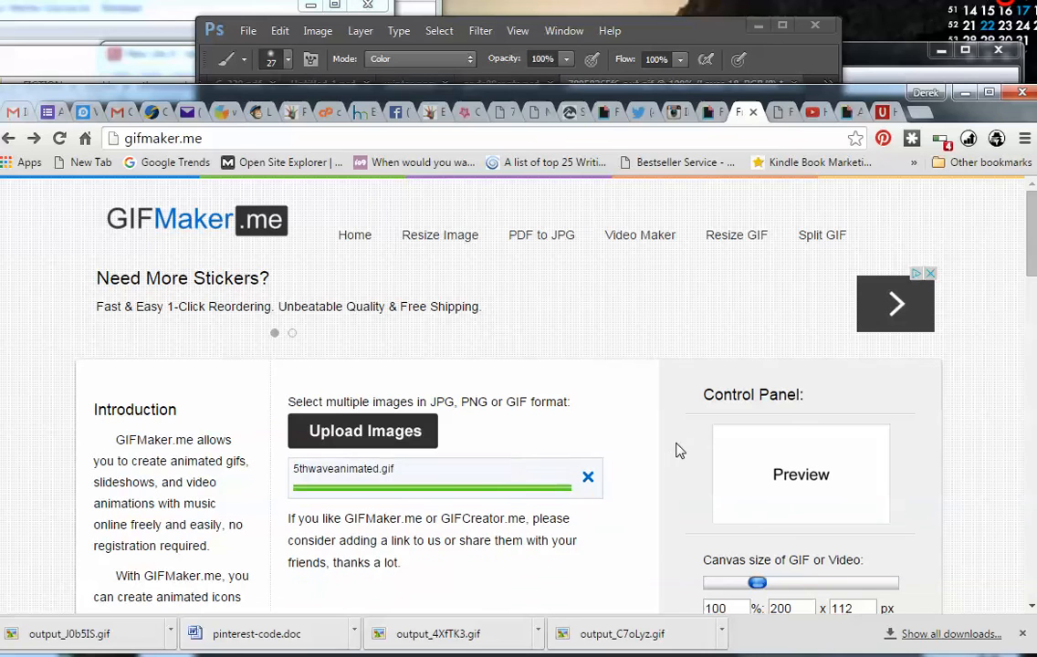
left_click(588, 478)
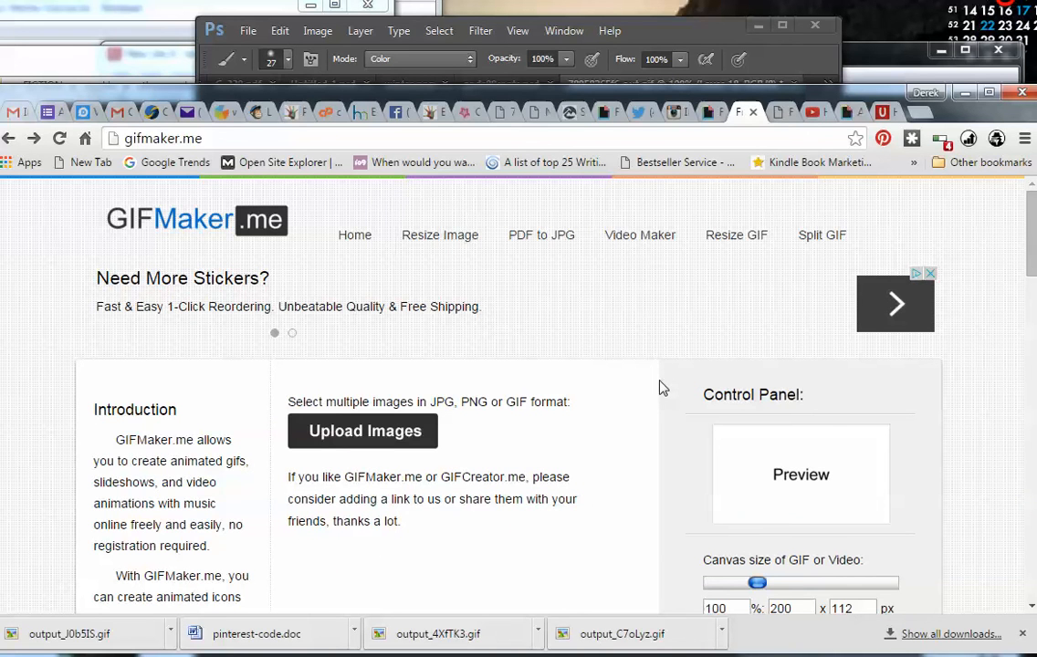
mouse_move(628, 382)
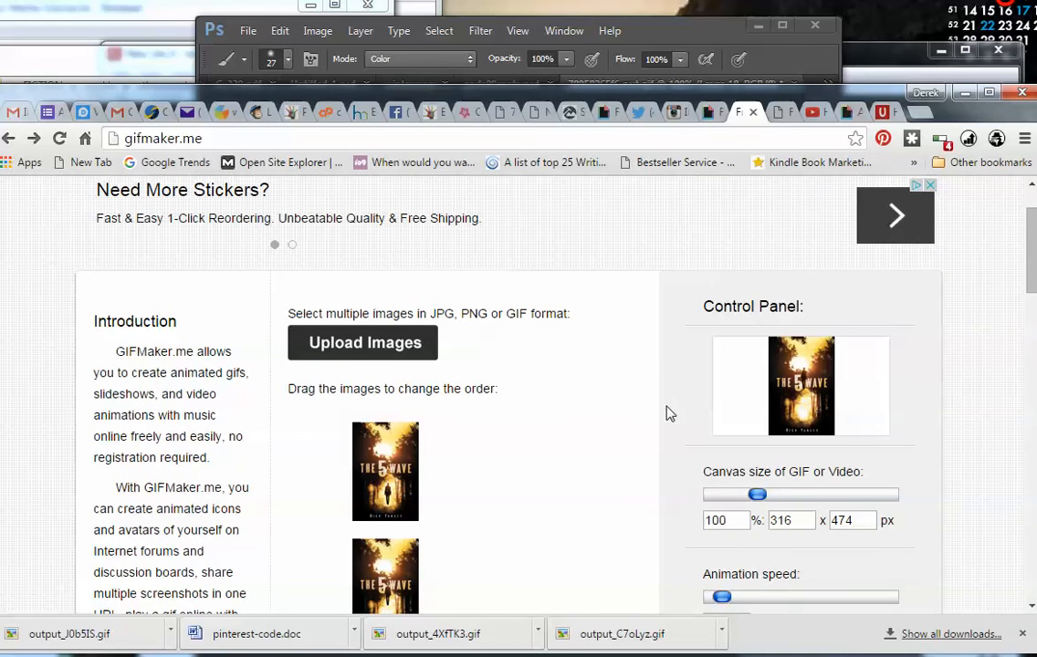
Step: Slow the animation speed to 1700 milliseconds
scroll("down", 3)
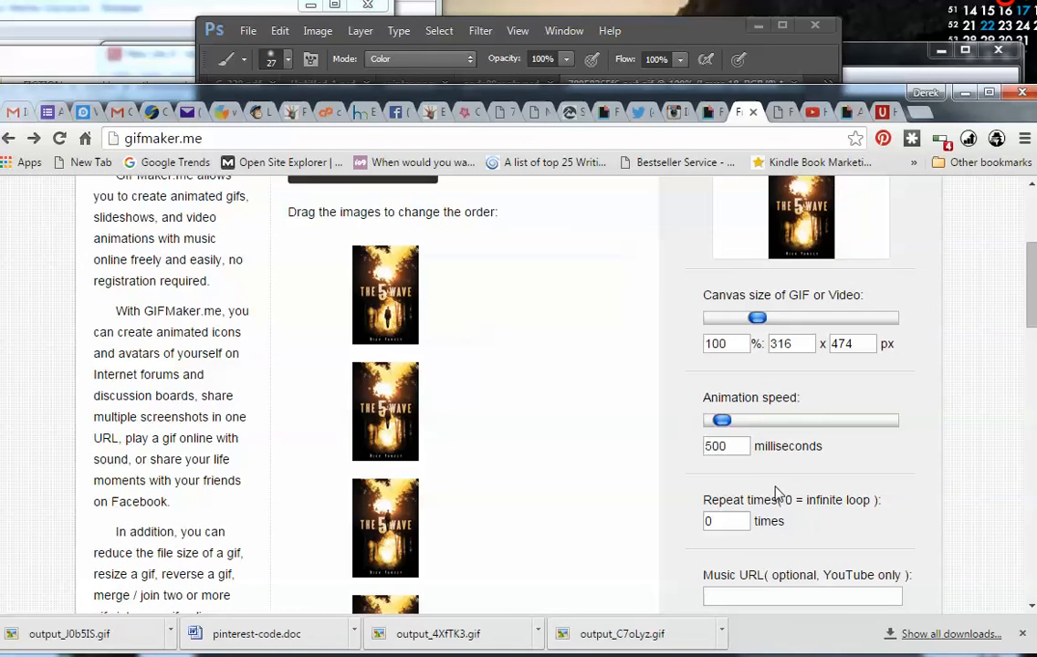
left_click_drag(723, 420, 745, 420)
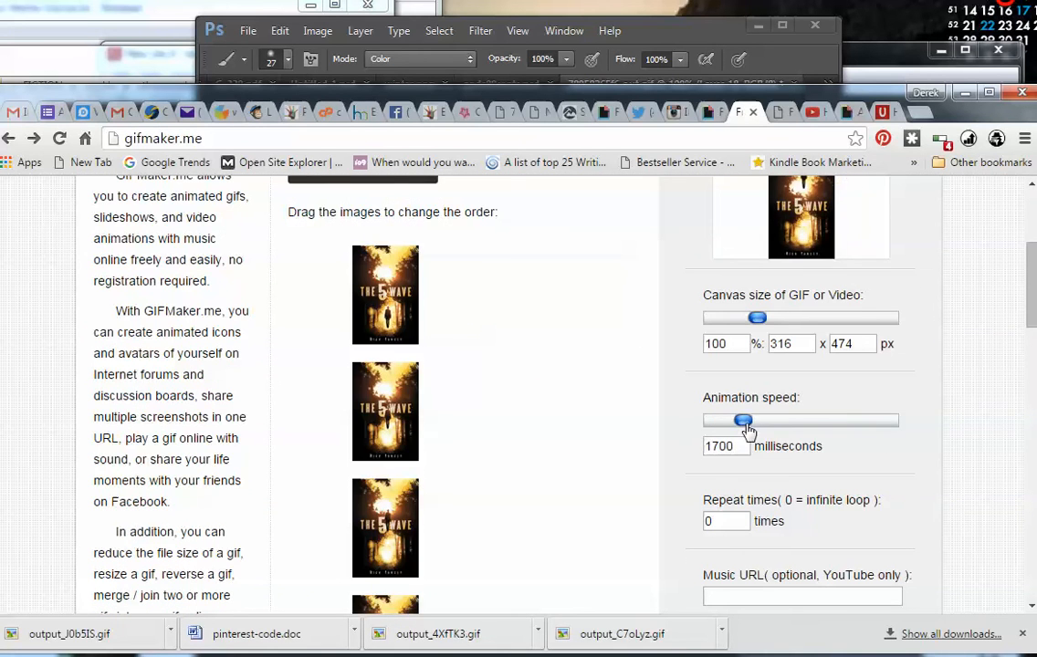